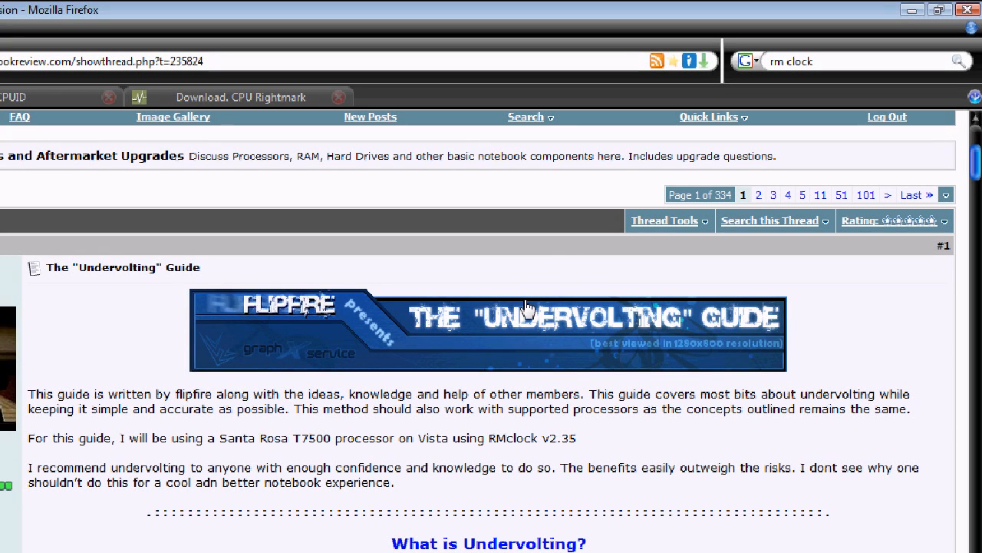
pyautogui.moveTo(531, 350)
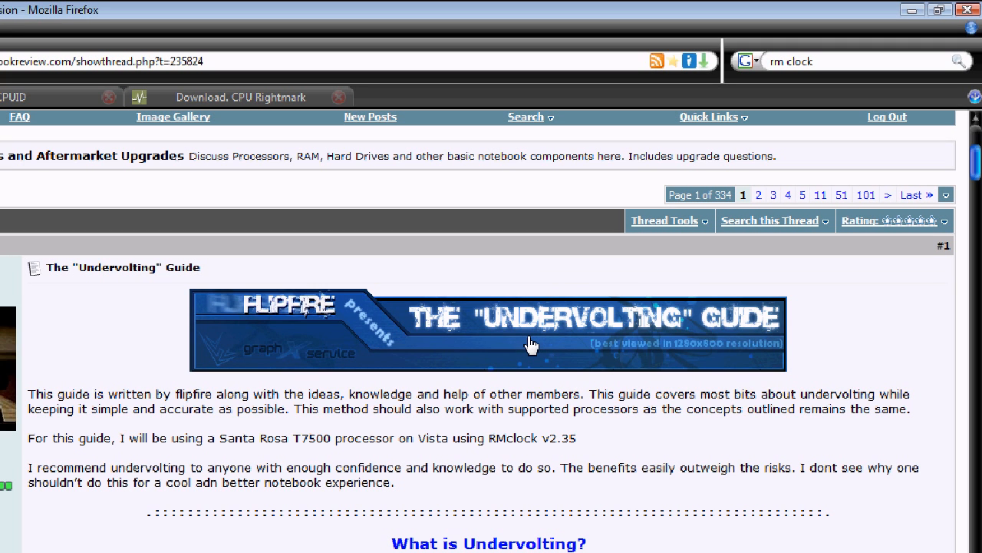
pyautogui.moveTo(478, 387)
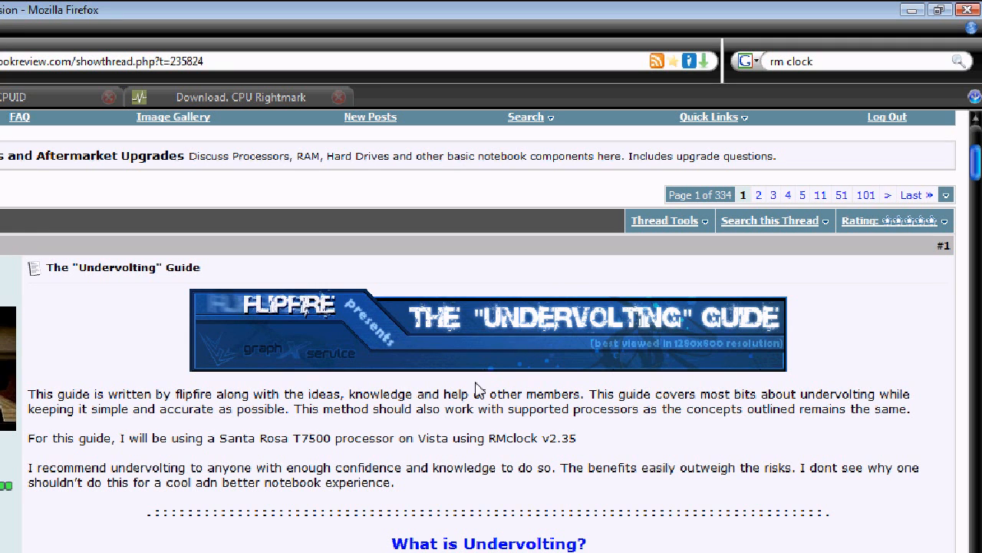
pyautogui.moveTo(499, 370)
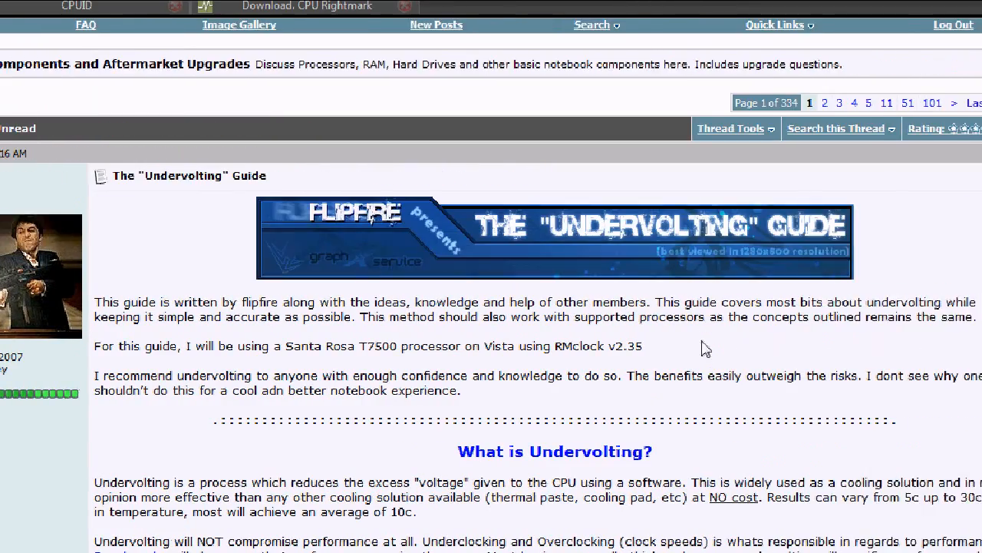
# Scroll through the undervolting guide's download list to find the tool links.
pyautogui.scroll(-3)
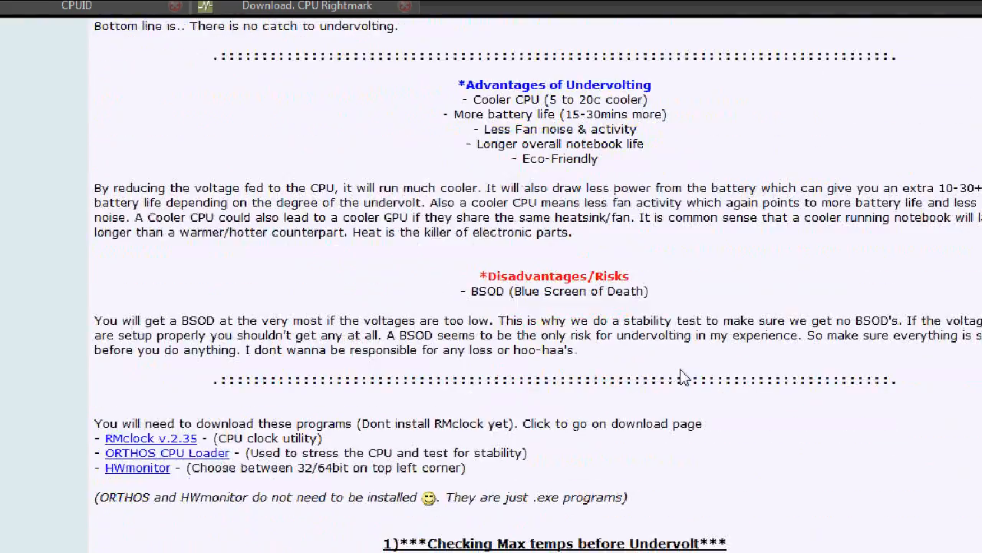
pyautogui.scroll(-3)
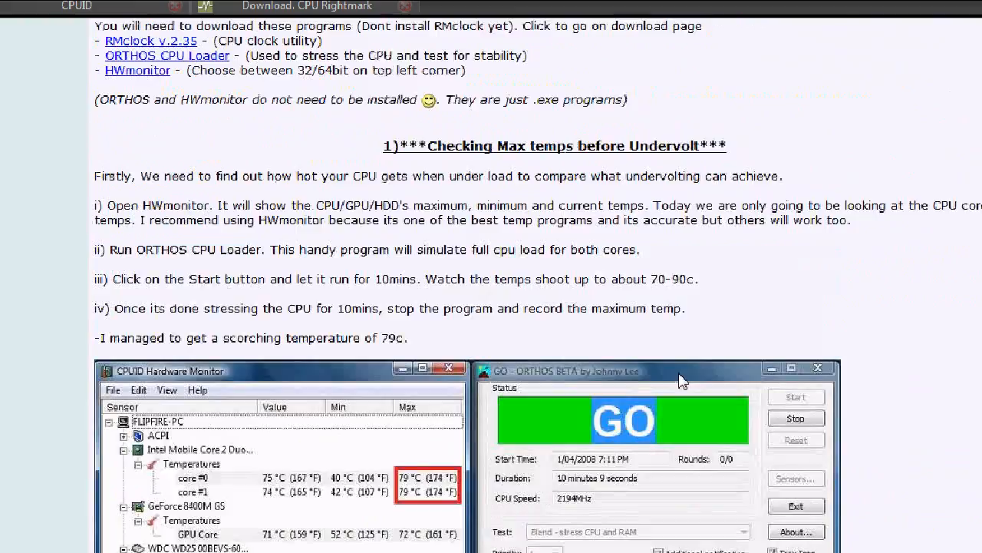
pyautogui.scroll(3)
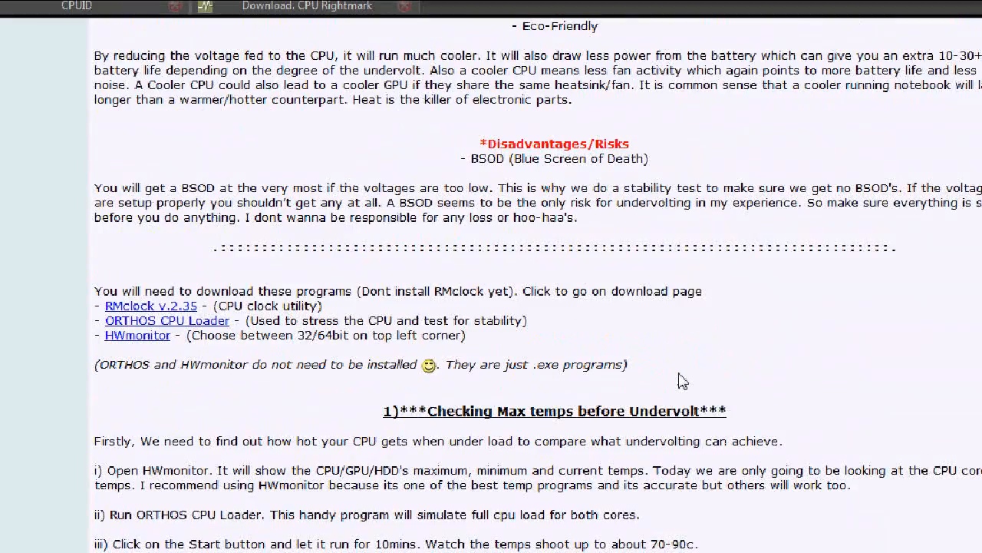
pyautogui.scroll(3)
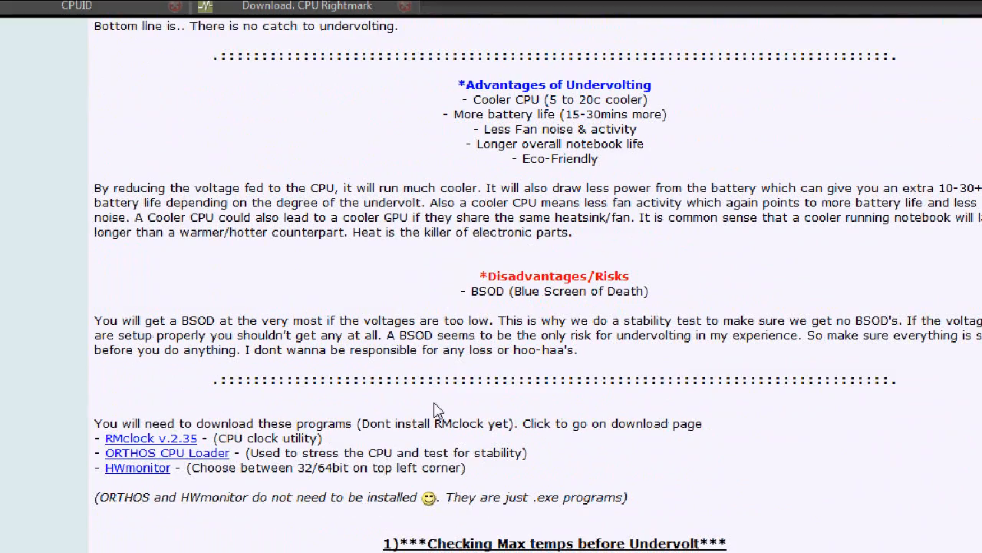
pyautogui.scroll(3)
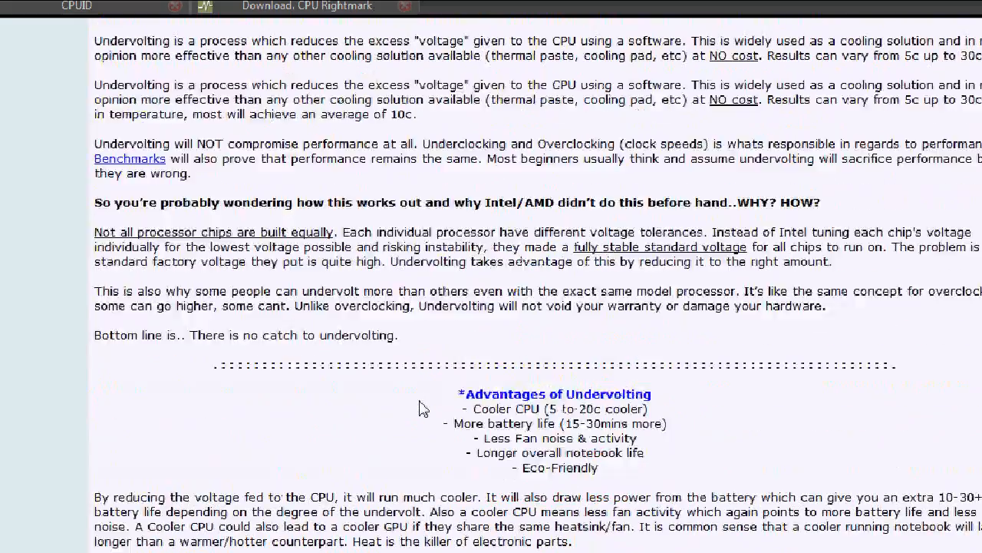
pyautogui.scroll(3)
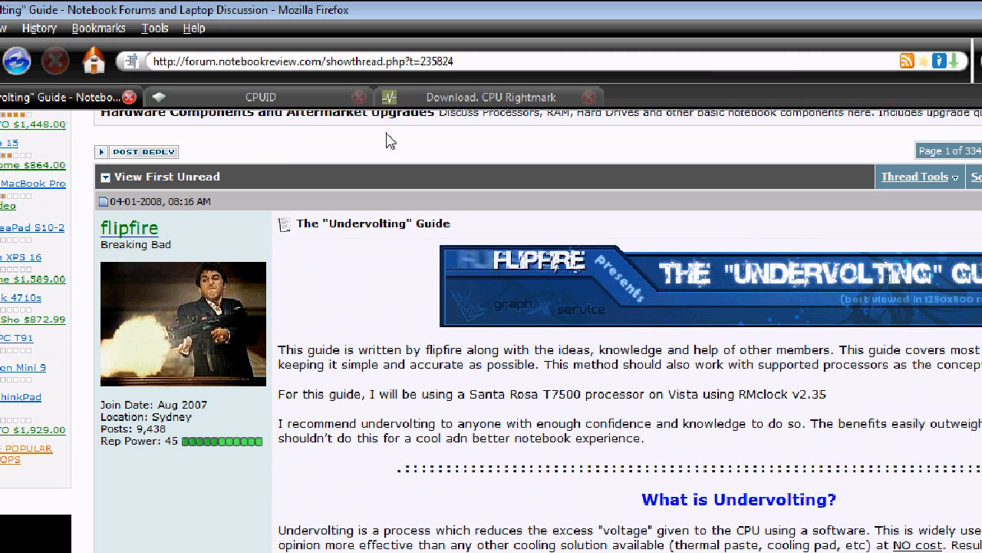
pyautogui.moveTo(341, 126)
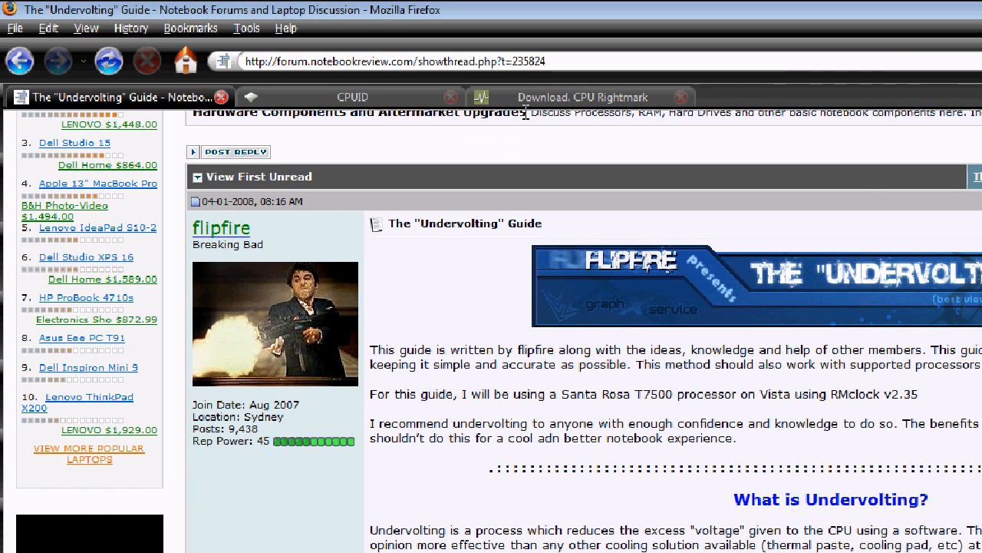
# Bring up the CPU RightMark download page with the RMClock Utility 2.35 entries, briefly rechecking the guide.
pyautogui.click(584, 97)
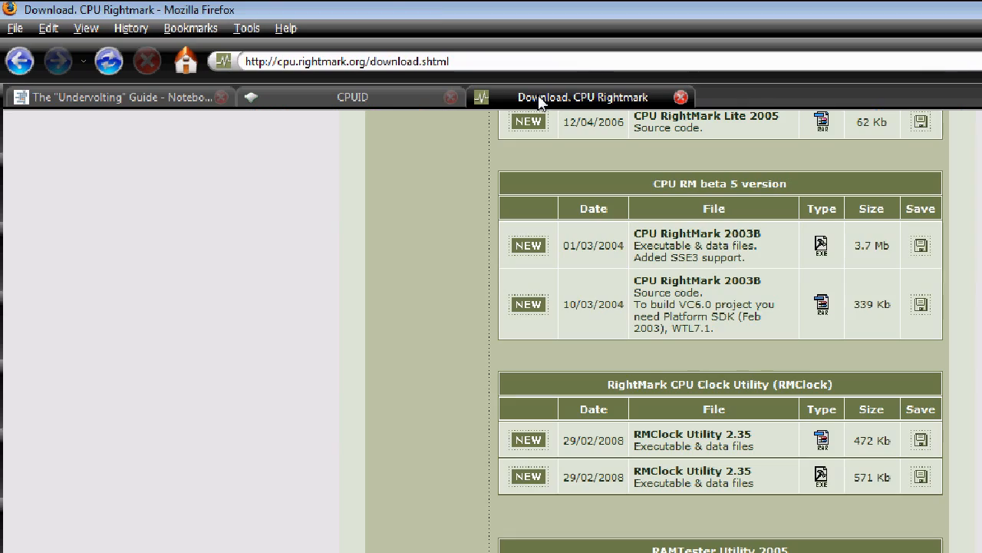
pyautogui.moveTo(217, 126)
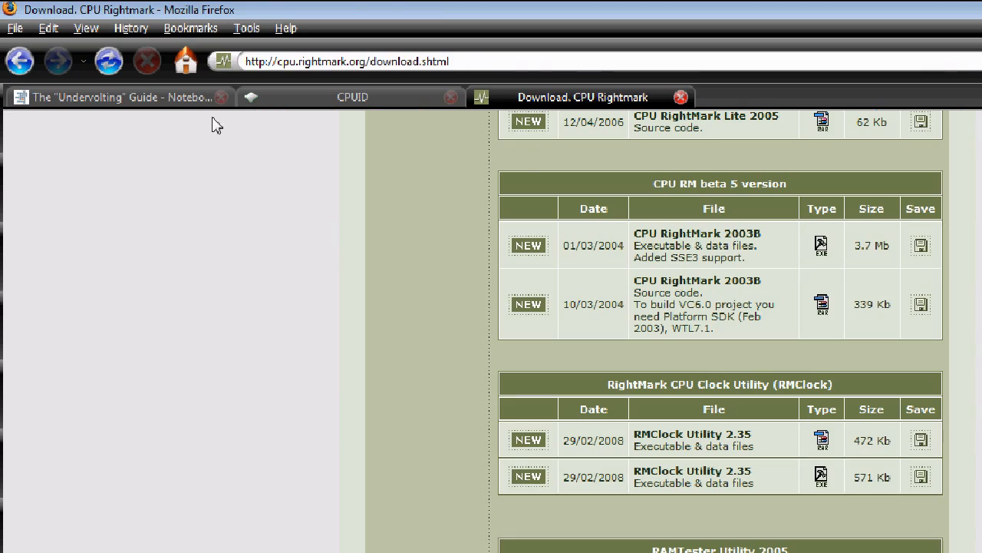
pyautogui.click(116, 97)
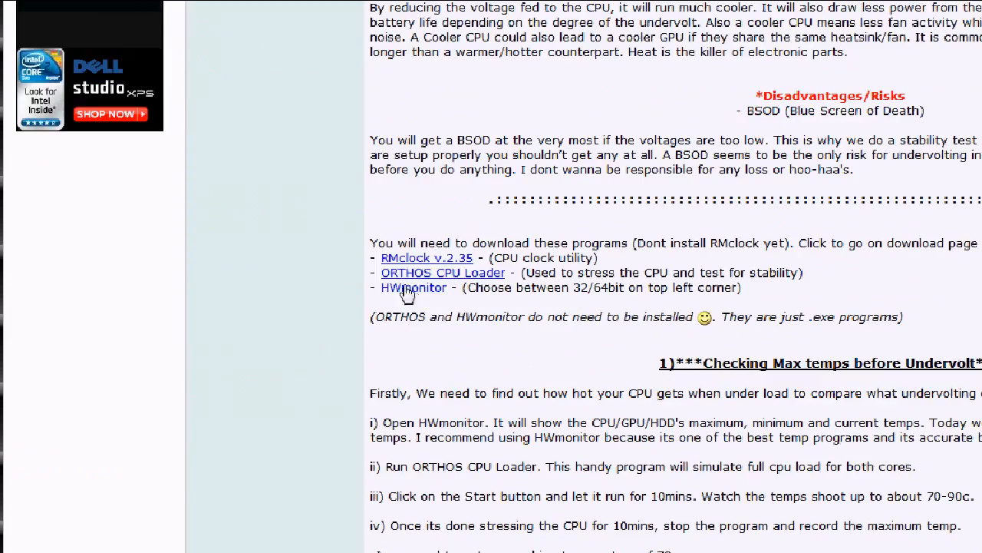
pyautogui.click(426, 258)
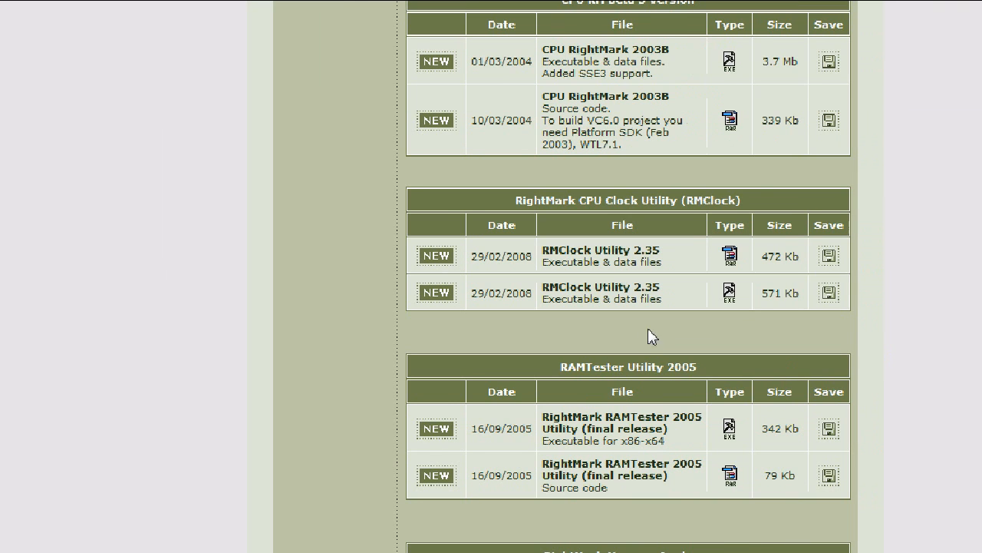
pyautogui.moveTo(607, 250)
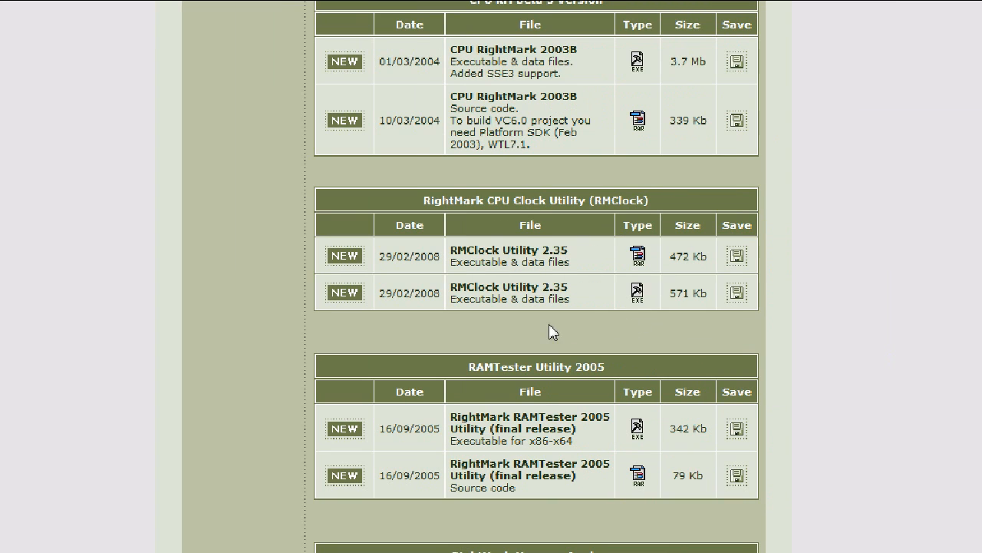
pyautogui.moveTo(593, 313)
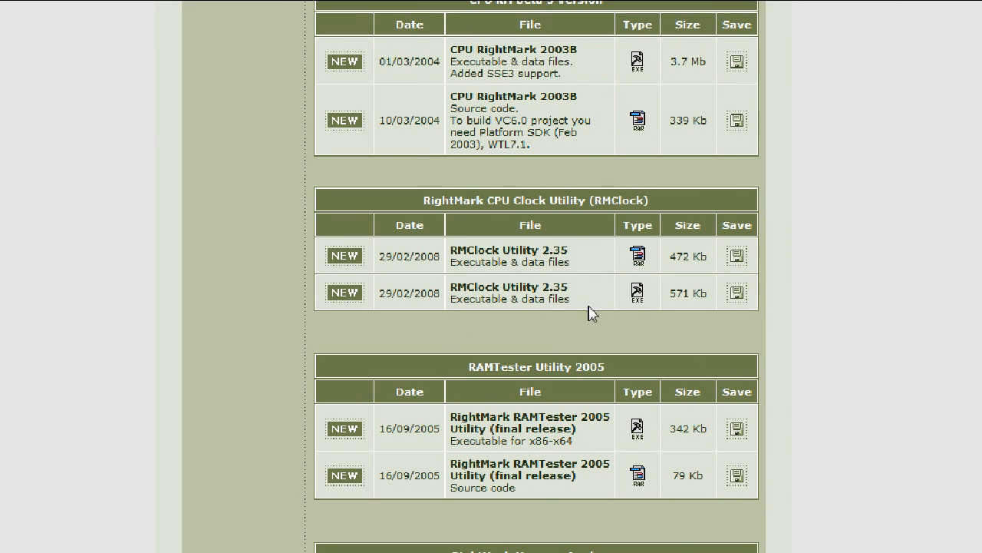
pyautogui.moveTo(421, 224)
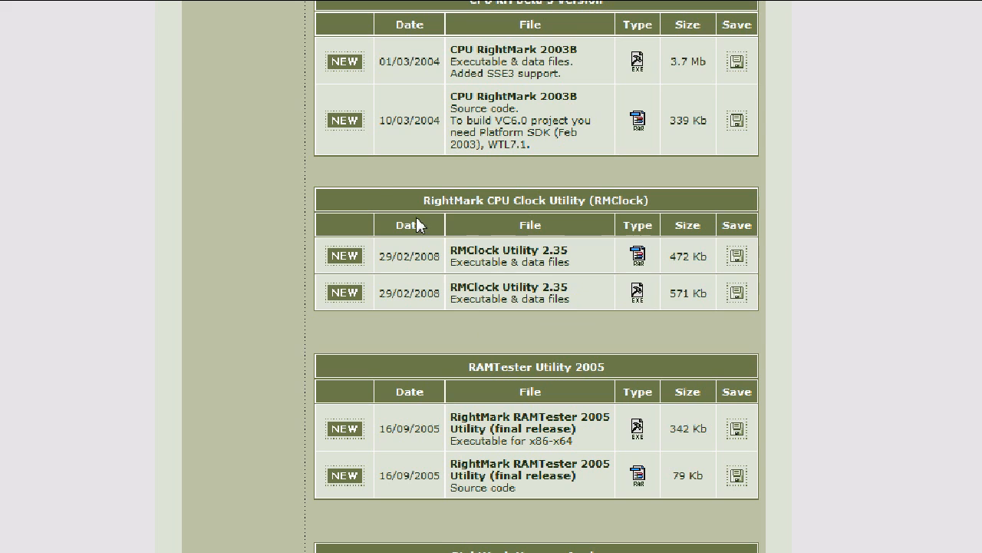
# Show CPUID's HWMonitor 1.14 download page and scroll through its contents.
pyautogui.click(261, 96)
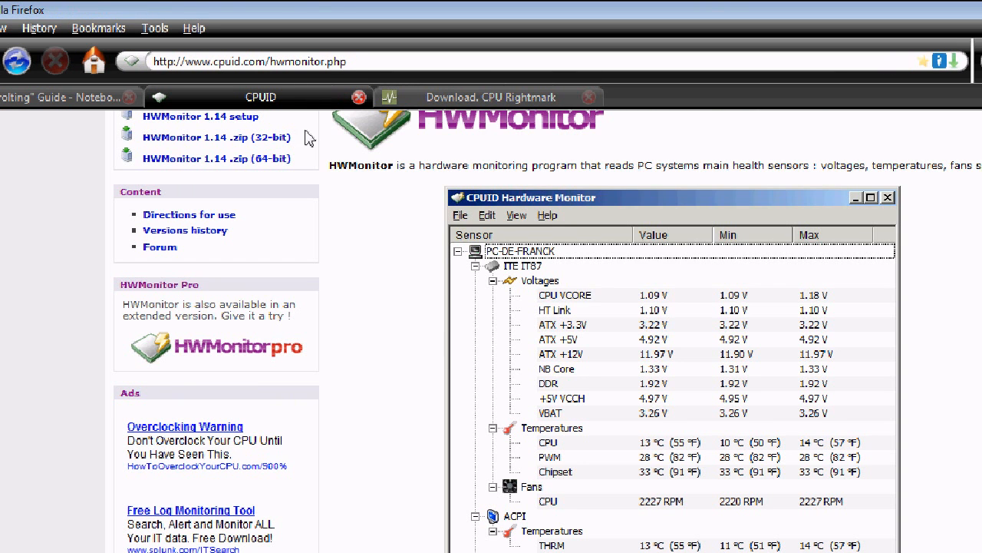
pyautogui.scroll(3)
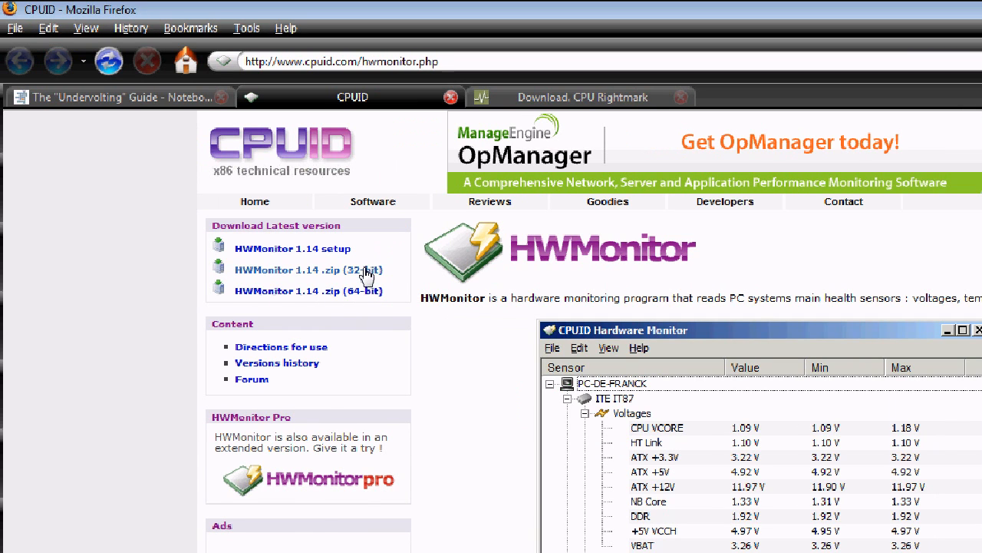
pyautogui.moveTo(538, 275)
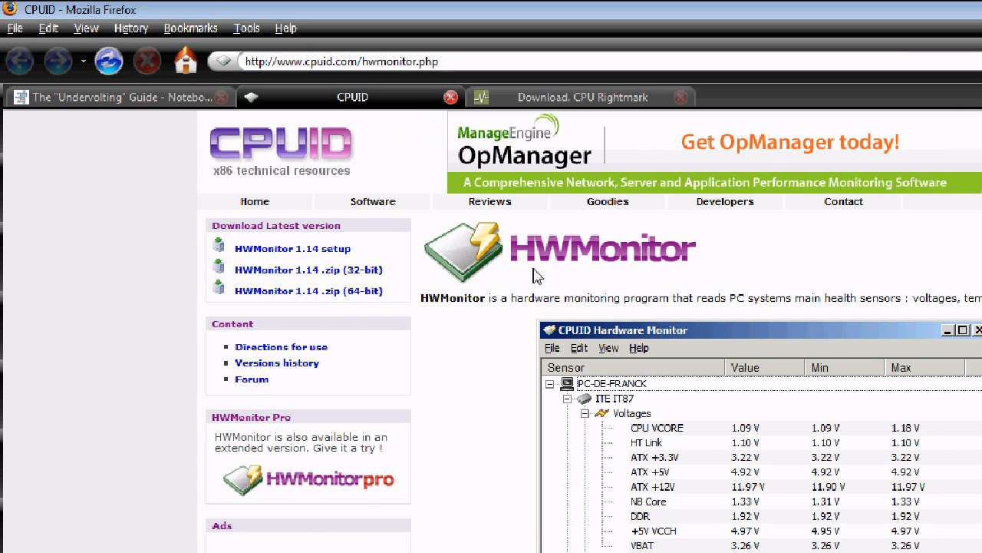
pyautogui.scroll(-3)
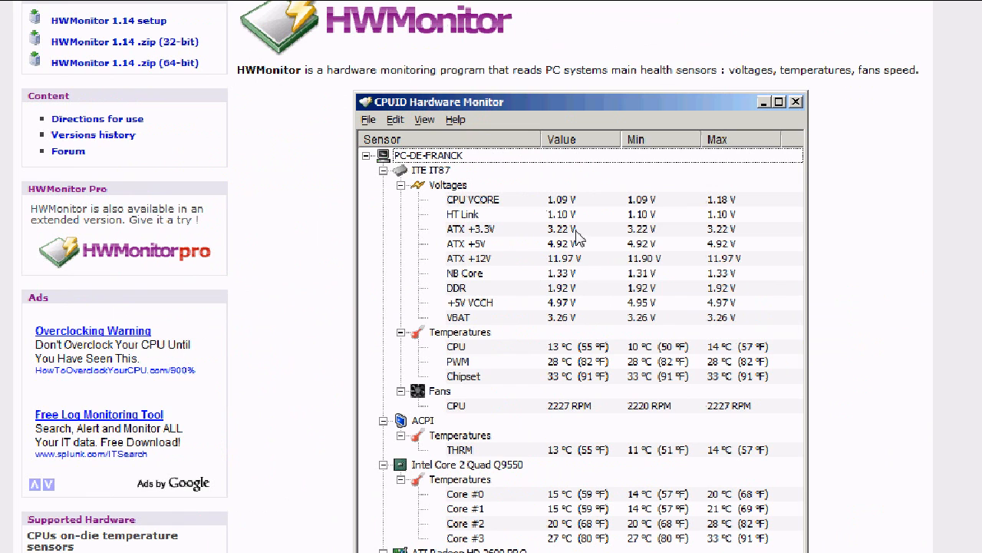
pyautogui.scroll(-3)
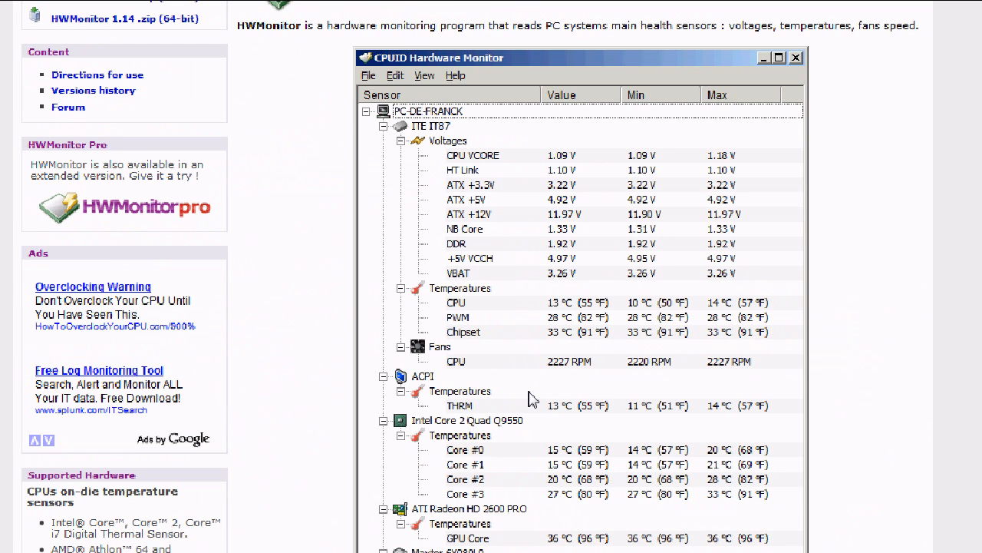
pyautogui.scroll(-3)
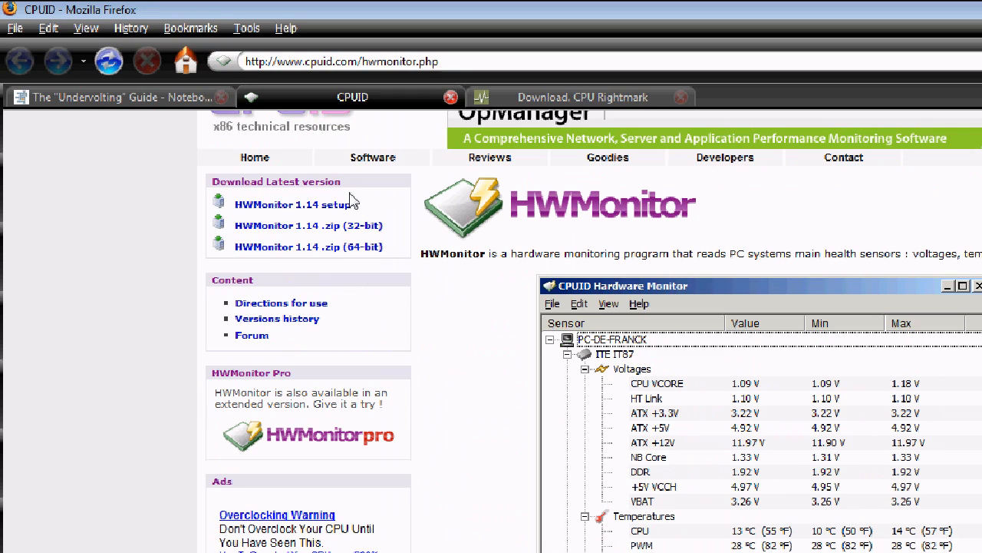
pyautogui.moveTo(356, 206)
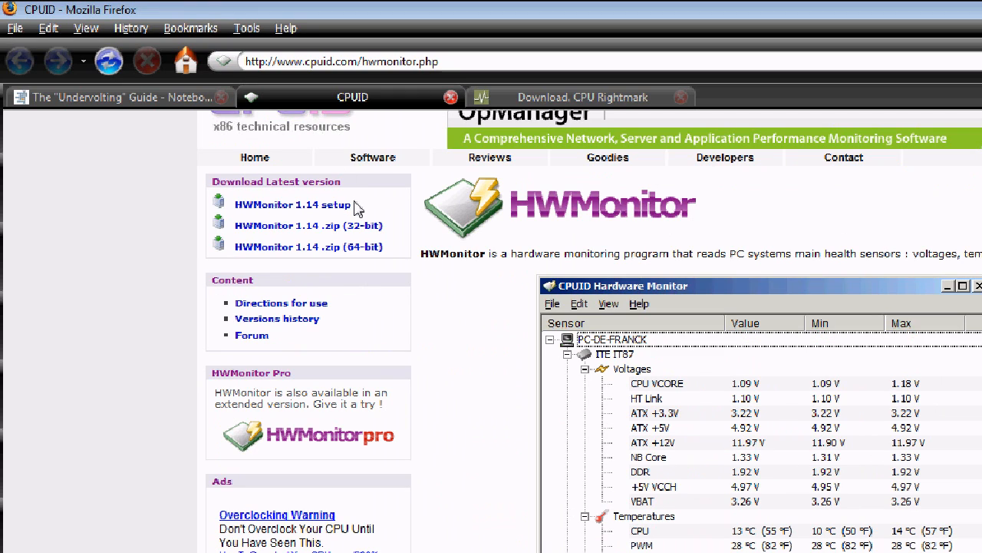
pyautogui.moveTo(560, 184)
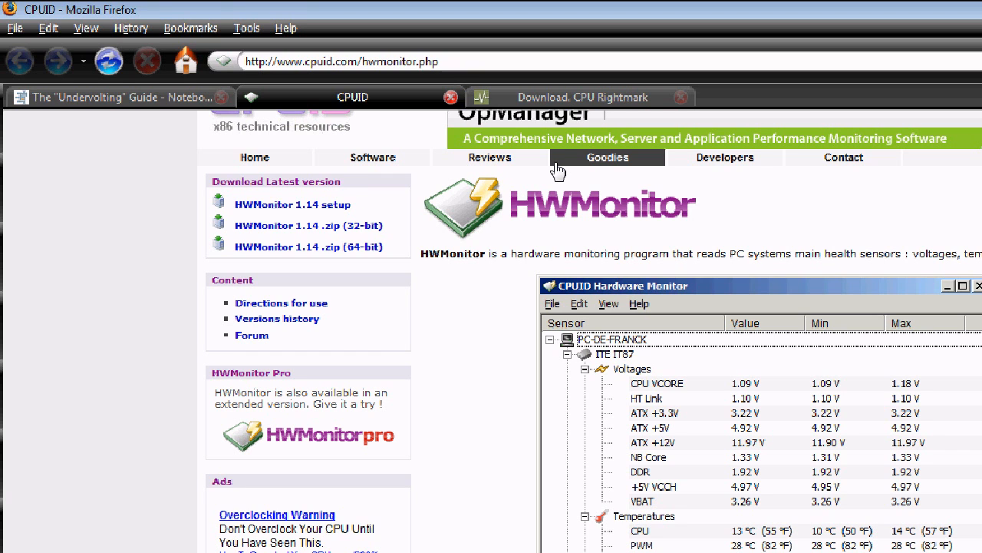
pyautogui.scroll(-3)
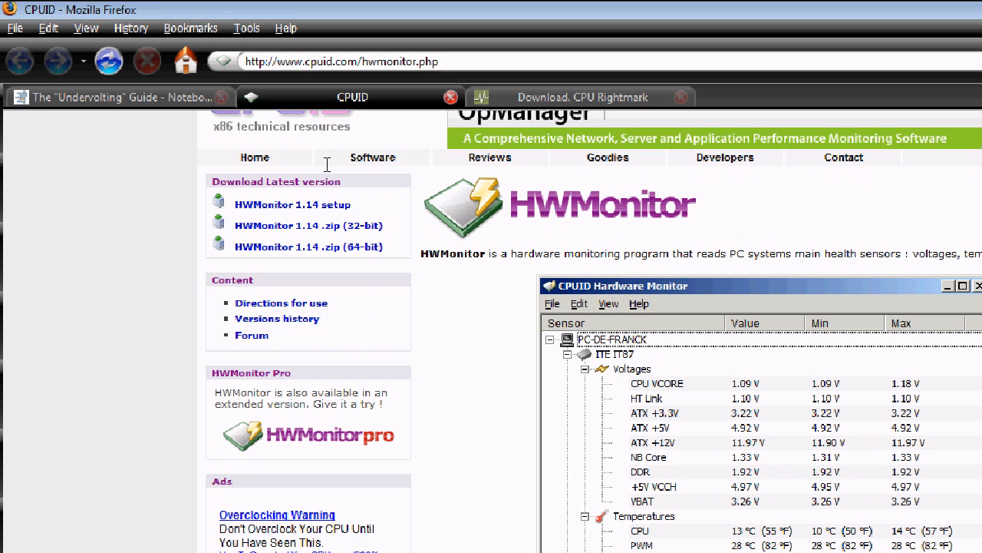
pyautogui.scroll(-3)
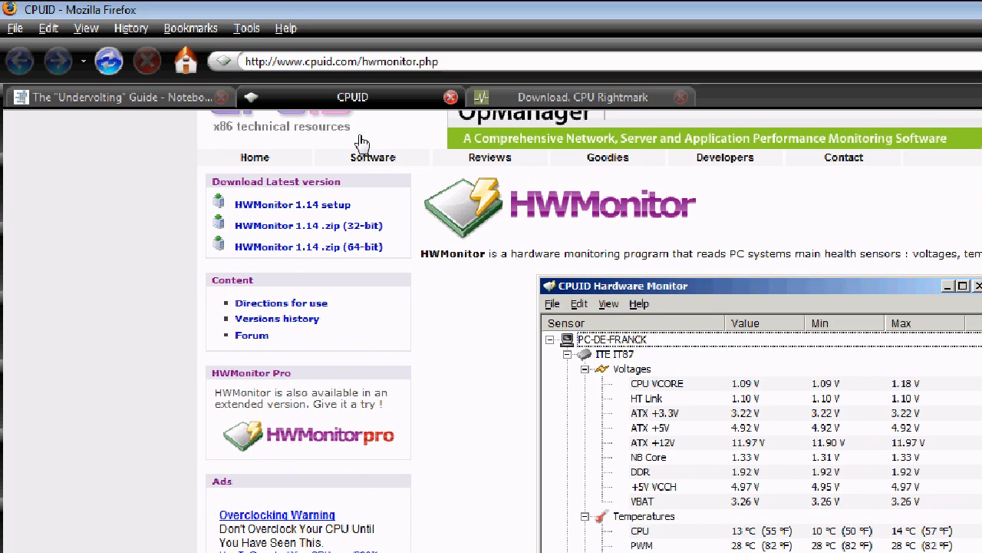
pyautogui.moveTo(532, 212)
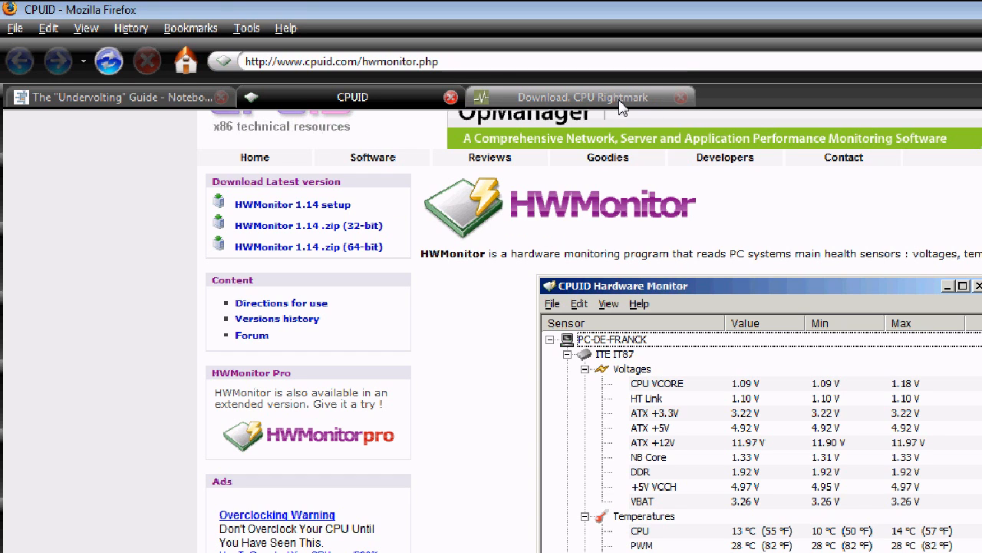
# Flip between the CPU RightMark, HWMonitor and guide tabs to compare the download pages.
pyautogui.click(582, 97)
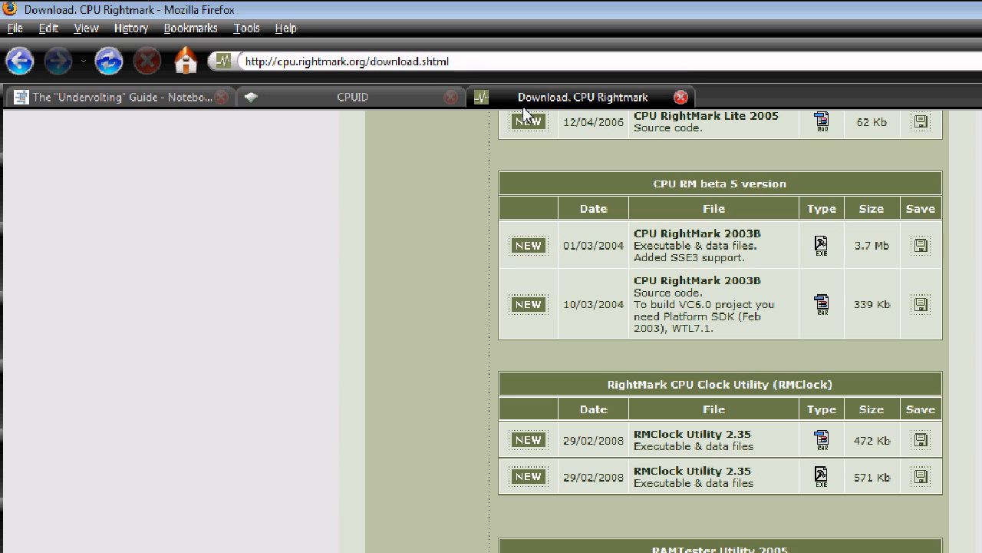
pyautogui.click(353, 97)
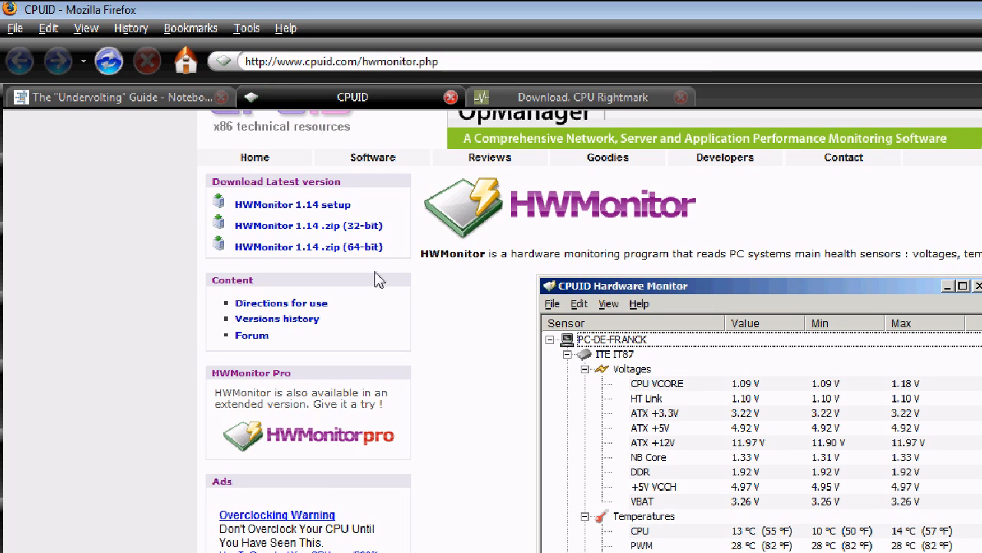
pyautogui.click(115, 97)
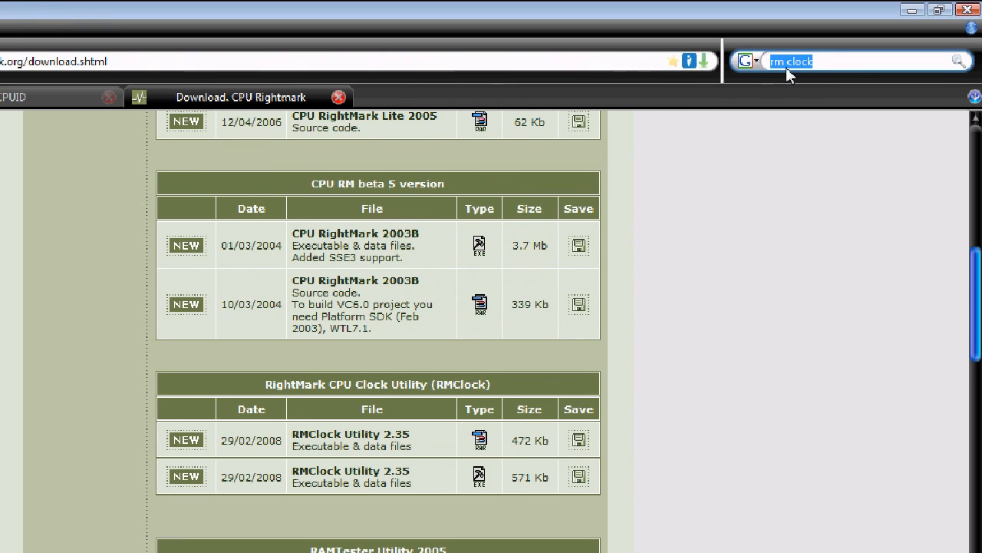
# Search Google for 'orthos' and scroll through the stress-test download results.
pyautogui.write('orthos')
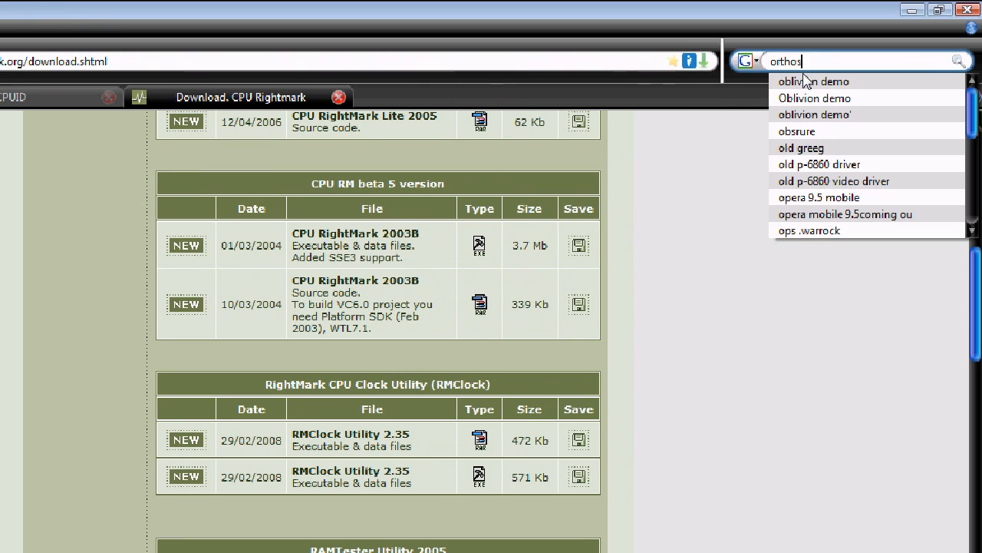
pyautogui.press('Return')
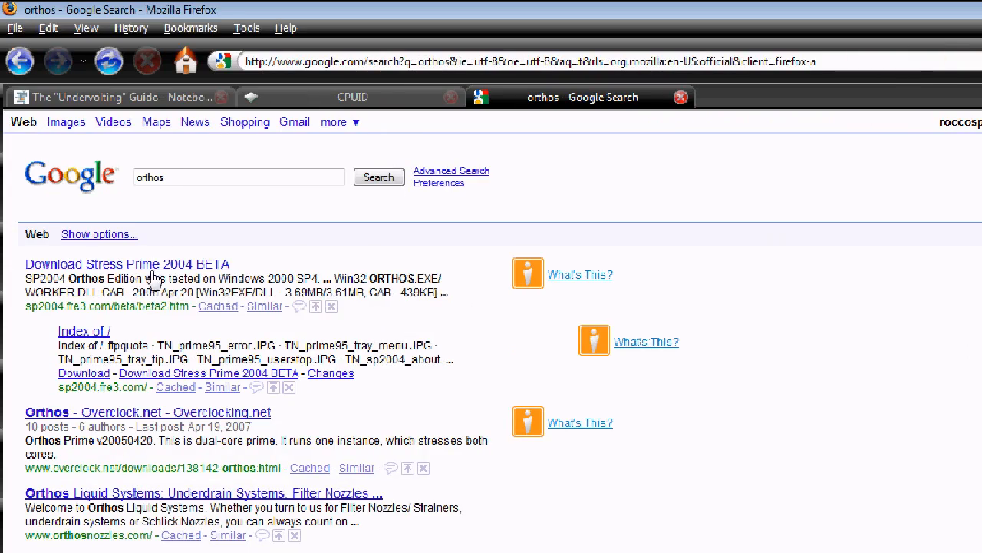
pyautogui.scroll(-3)
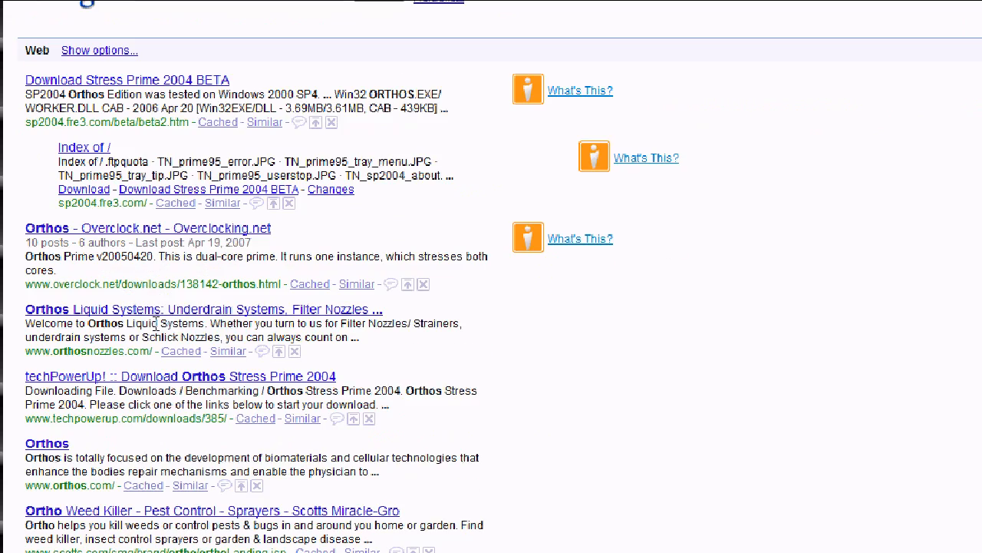
pyautogui.scroll(-3)
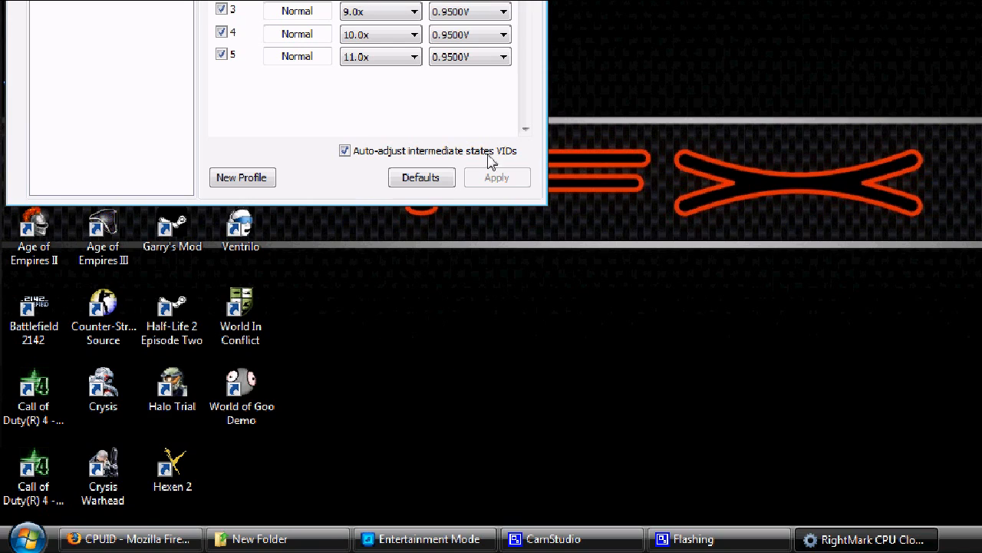
pyautogui.moveTo(366, 359)
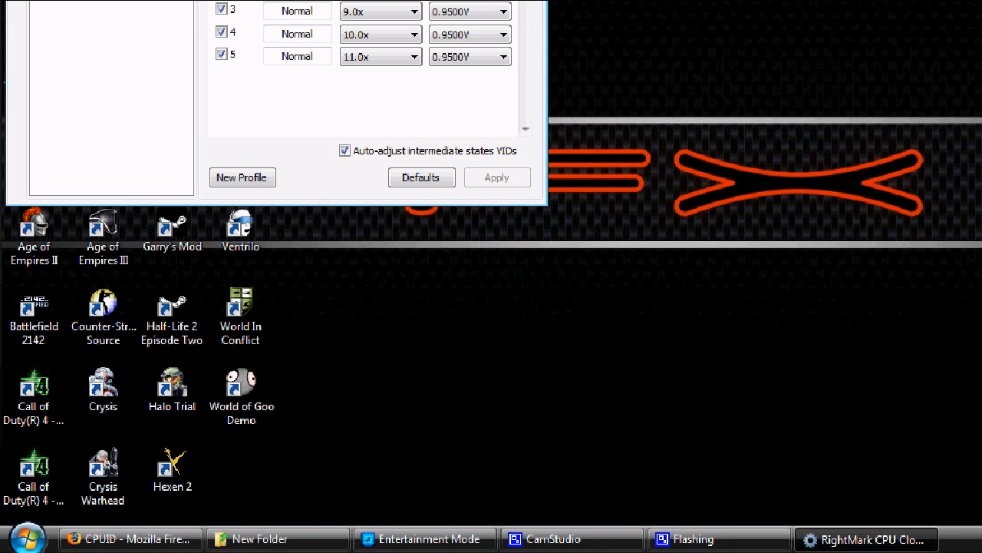
# Launch HWMonitor from the Start menu, then bring RMClock back into view beside it.
pyautogui.click(28, 537)
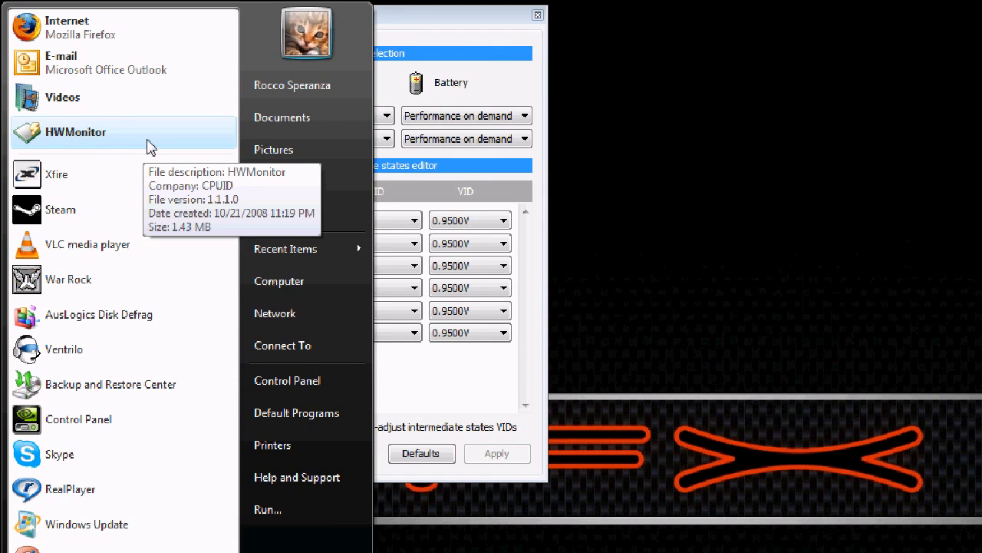
pyautogui.click(76, 132)
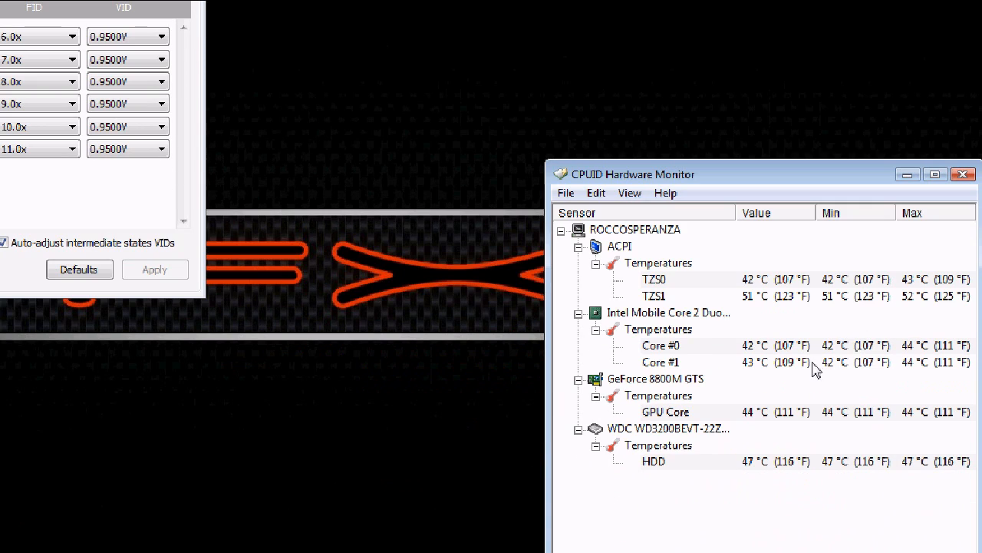
pyautogui.moveTo(771, 395)
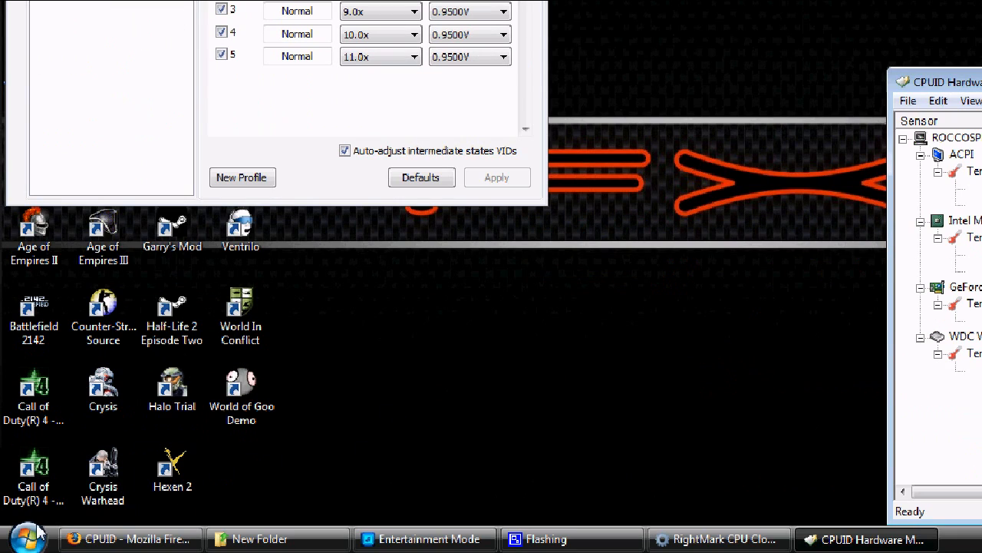
pyautogui.click(28, 537)
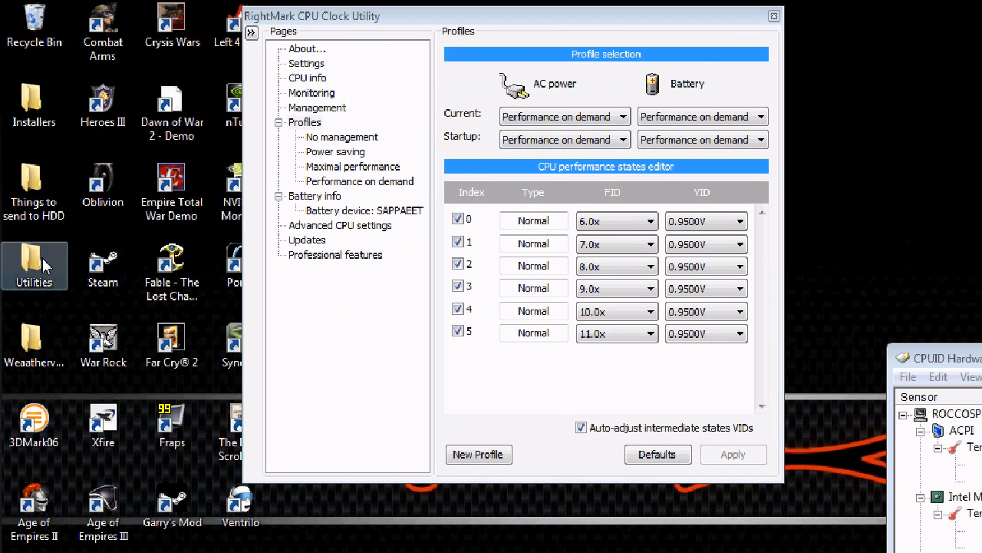
# Launch ORTHOS from the orthos_exe_20060420 folder in Utilities and start its CPU stress test.
pyautogui.doubleClick(34, 264)
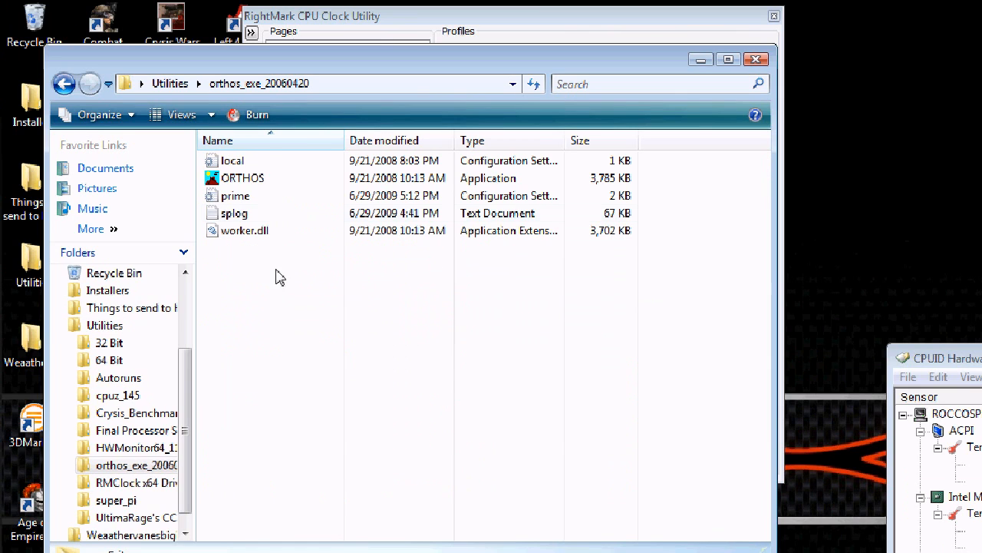
pyautogui.click(243, 178)
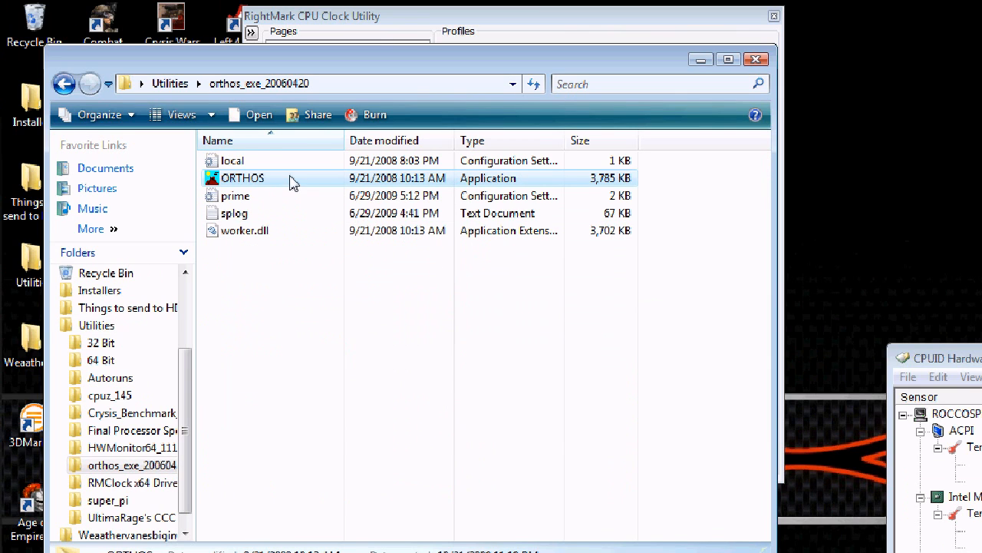
pyautogui.doubleClick(243, 178)
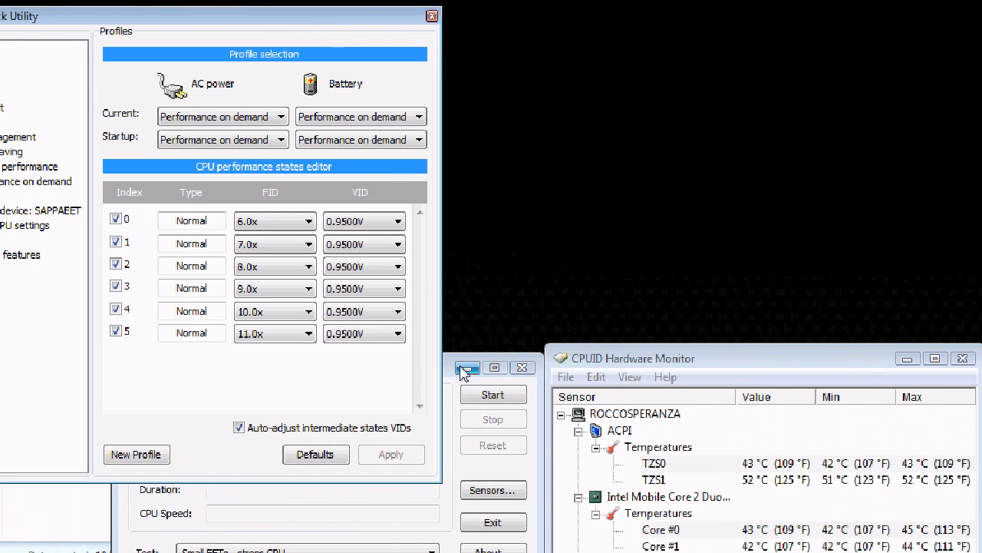
pyautogui.click(467, 367)
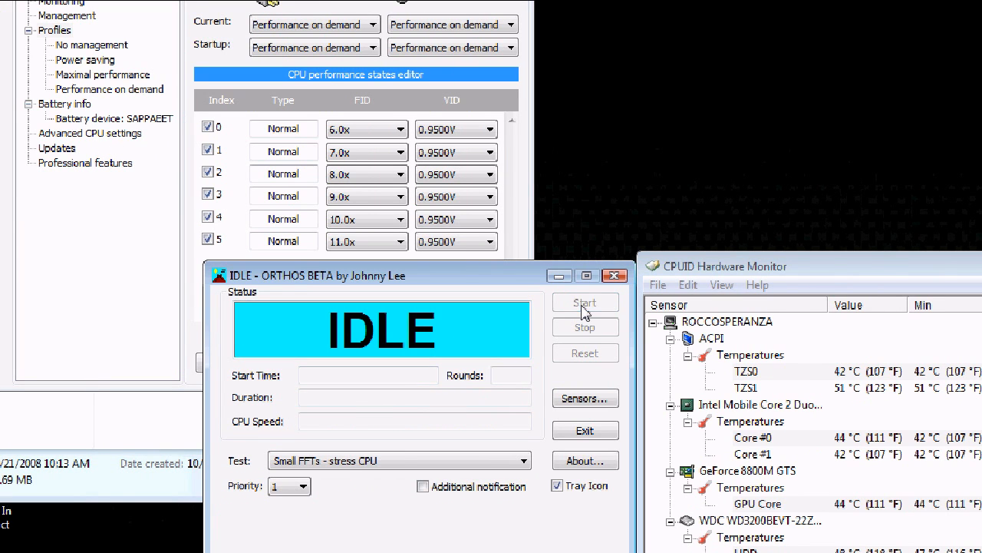
pyautogui.click(585, 301)
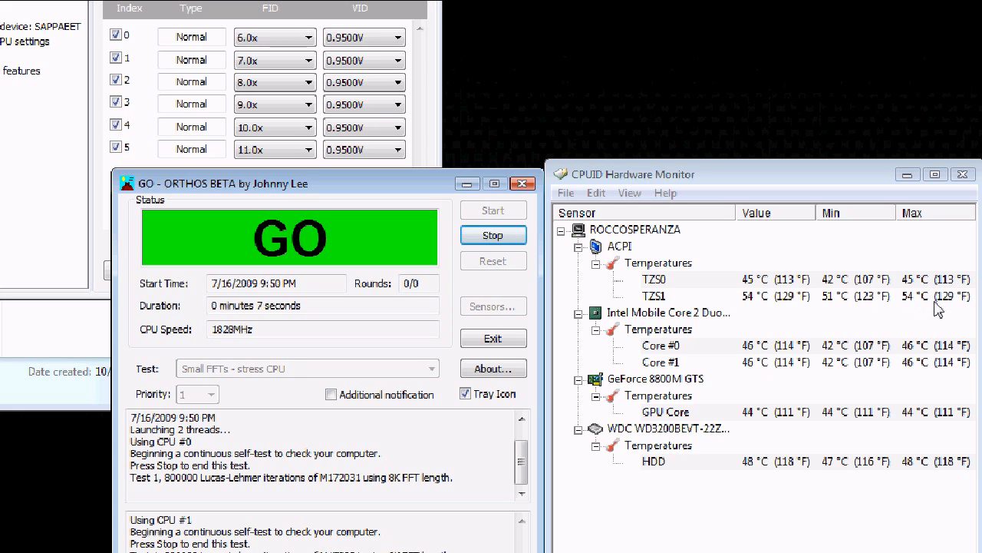
pyautogui.moveTo(775, 330)
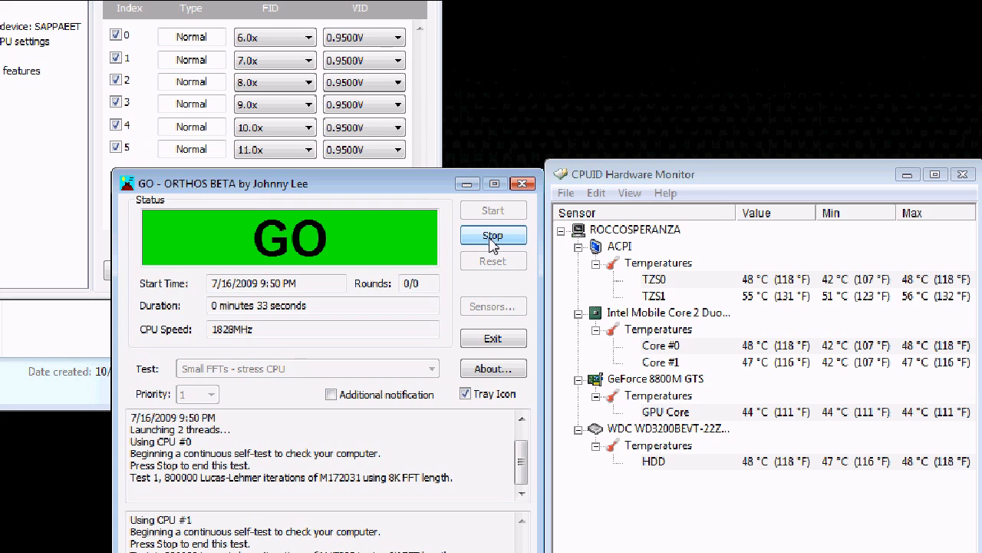
# Stop the Small FFTs test after about 34 seconds with zero errors, review test types, minimize ORTHOS.
pyautogui.click(493, 235)
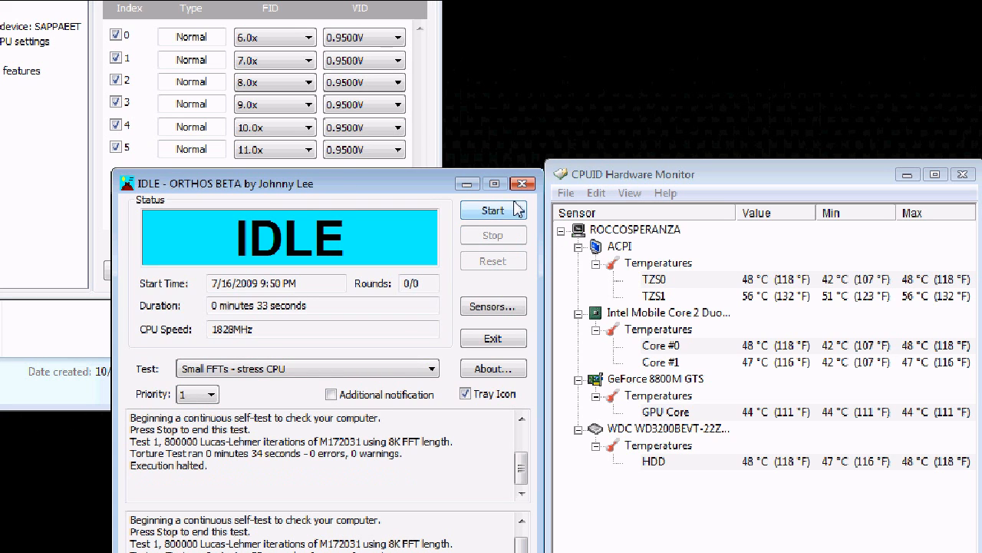
pyautogui.click(431, 368)
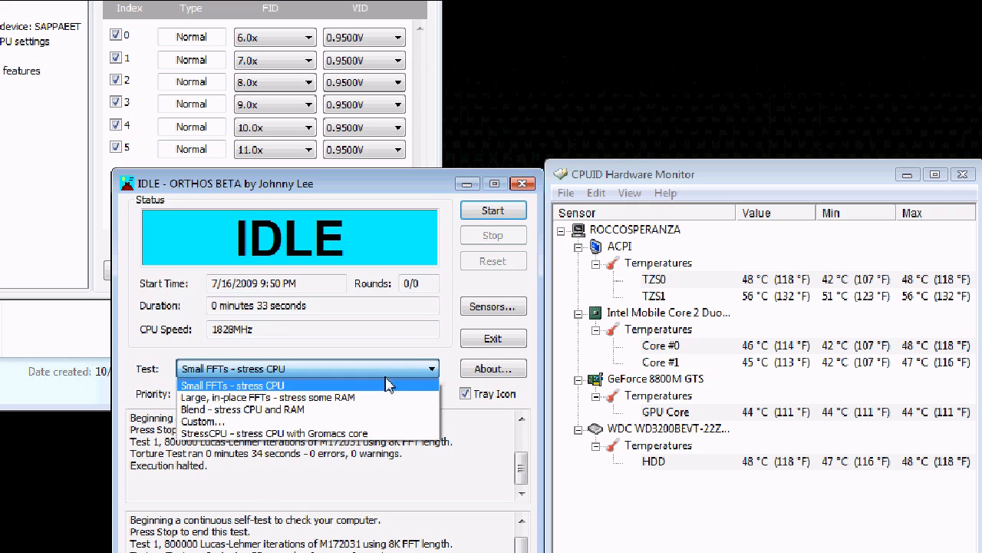
pyautogui.moveTo(357, 408)
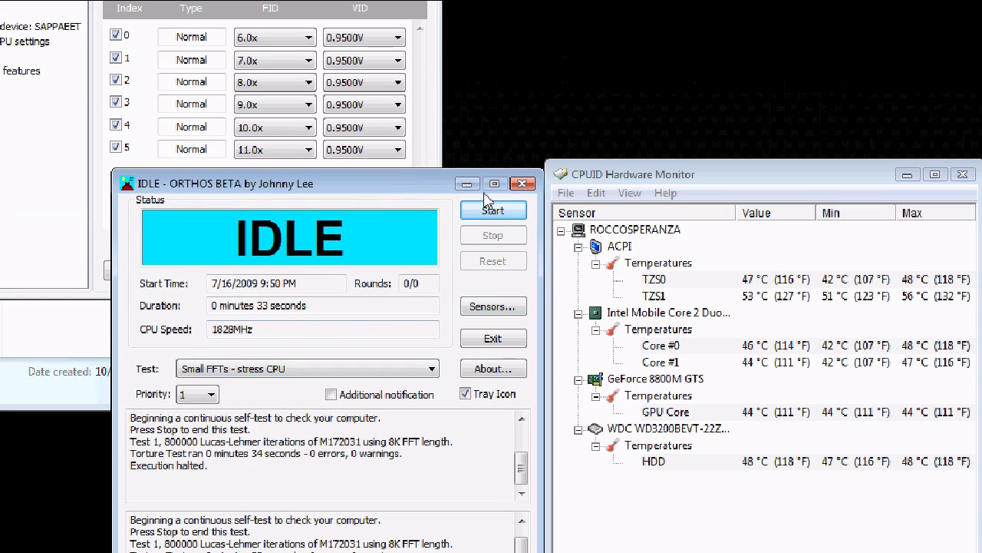
pyautogui.click(522, 184)
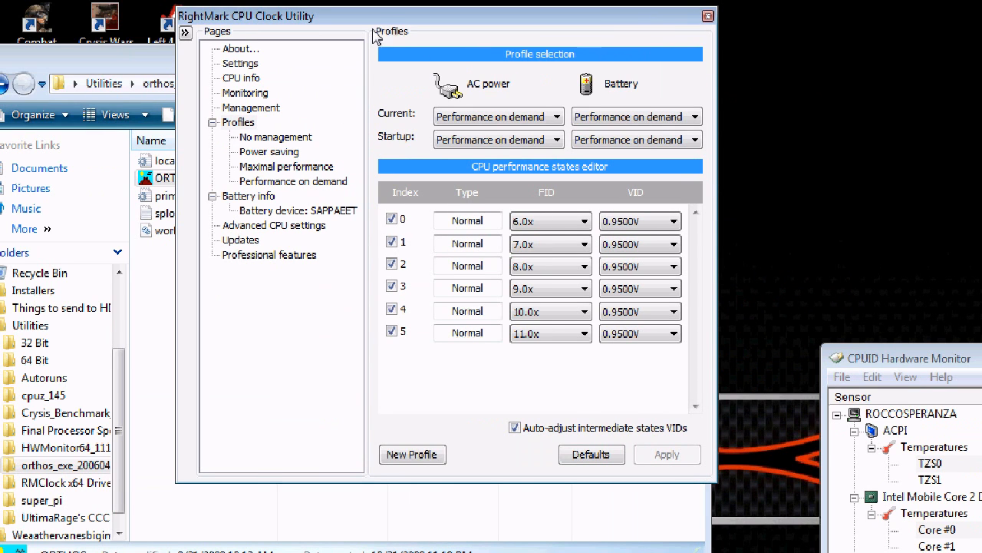
pyautogui.moveTo(301, 59)
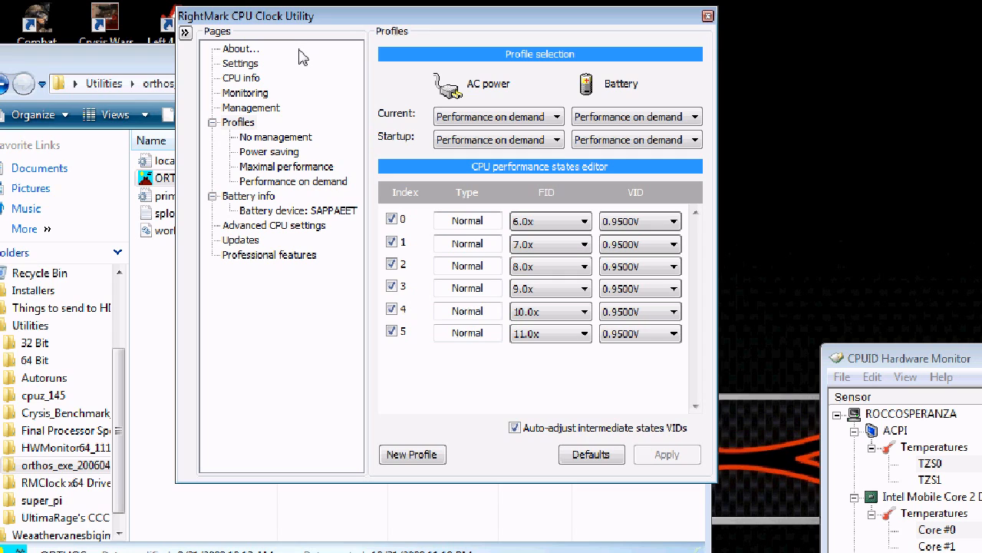
pyautogui.moveTo(305, 57)
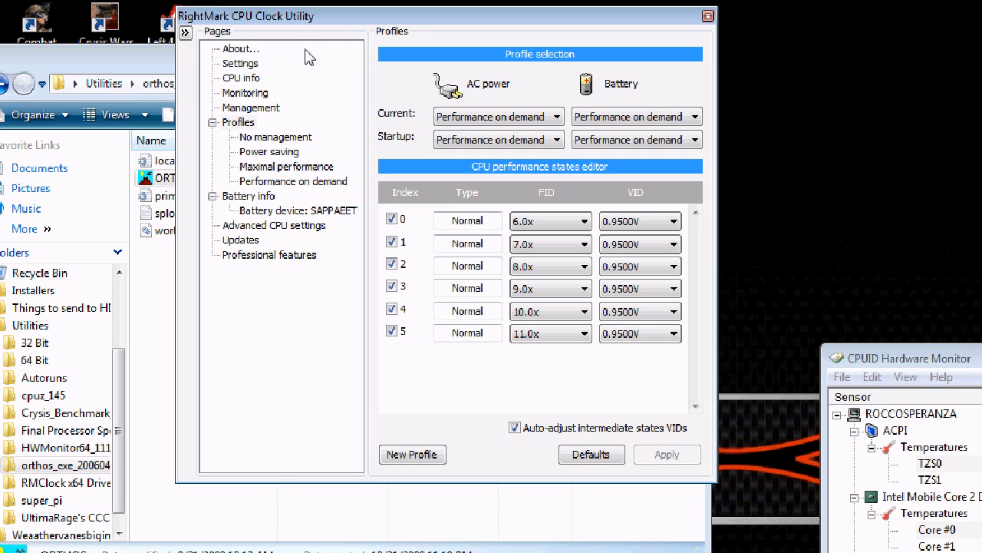
pyautogui.moveTo(270, 203)
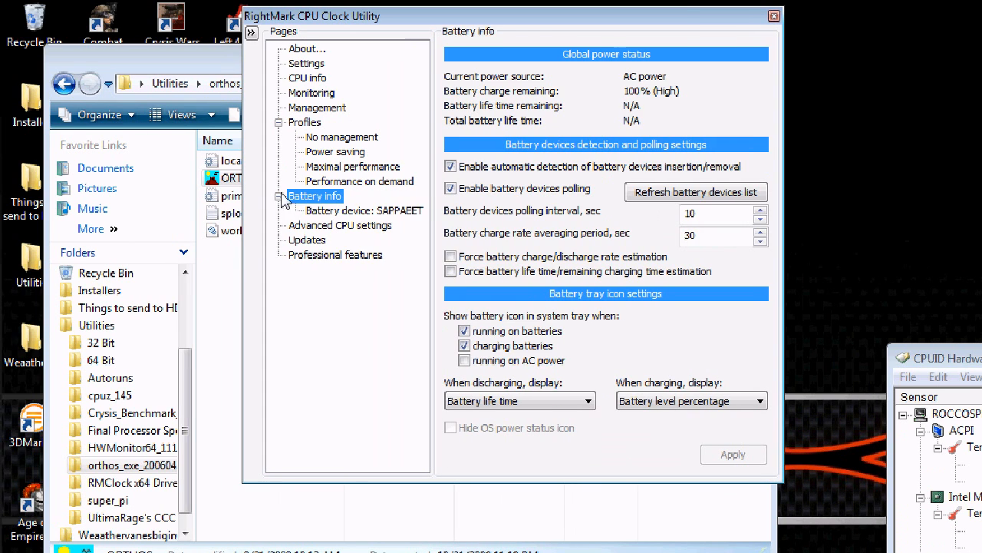
# Show RMClock's Advanced CPU settings page with thermal monitoring and enhanced-halt states enabled.
pyautogui.click(339, 224)
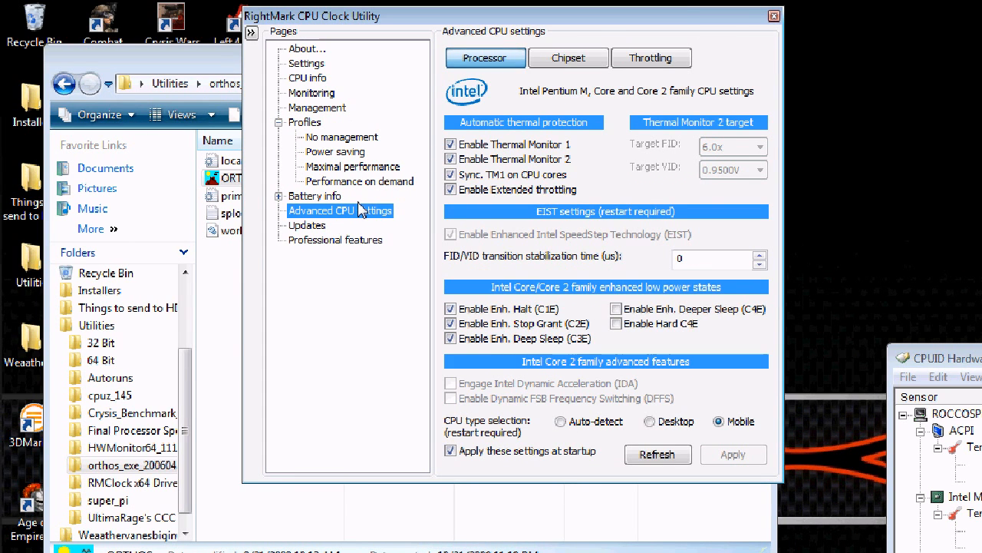
pyautogui.moveTo(477, 330)
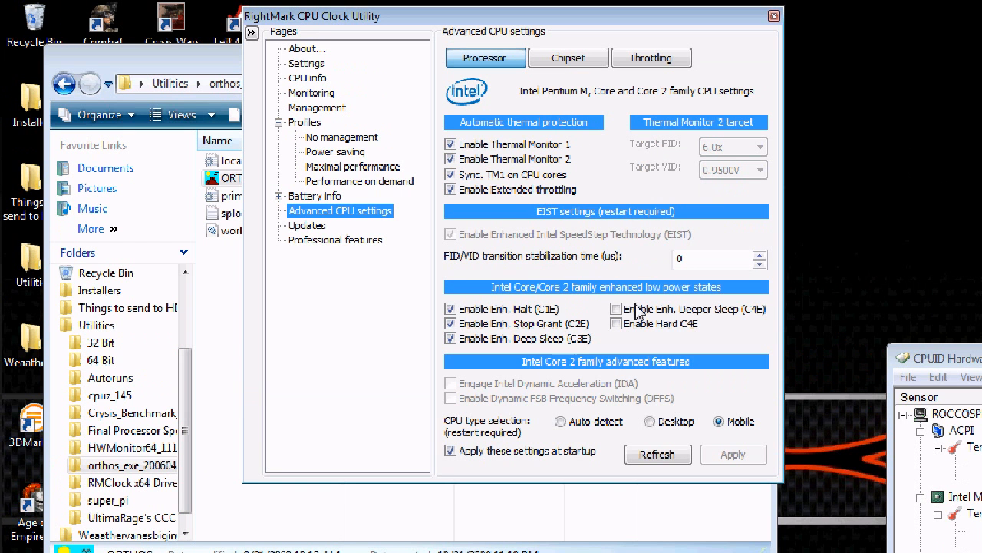
# Show the chipset power management page, identifying the ICH8M-E with C4, C5 and C6 modes enabled.
pyautogui.click(616, 309)
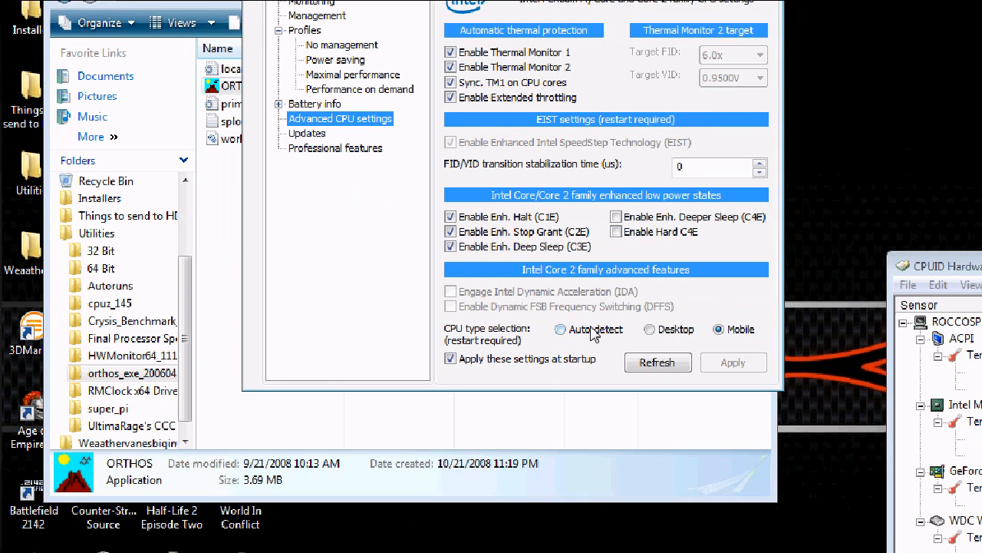
pyautogui.moveTo(641, 344)
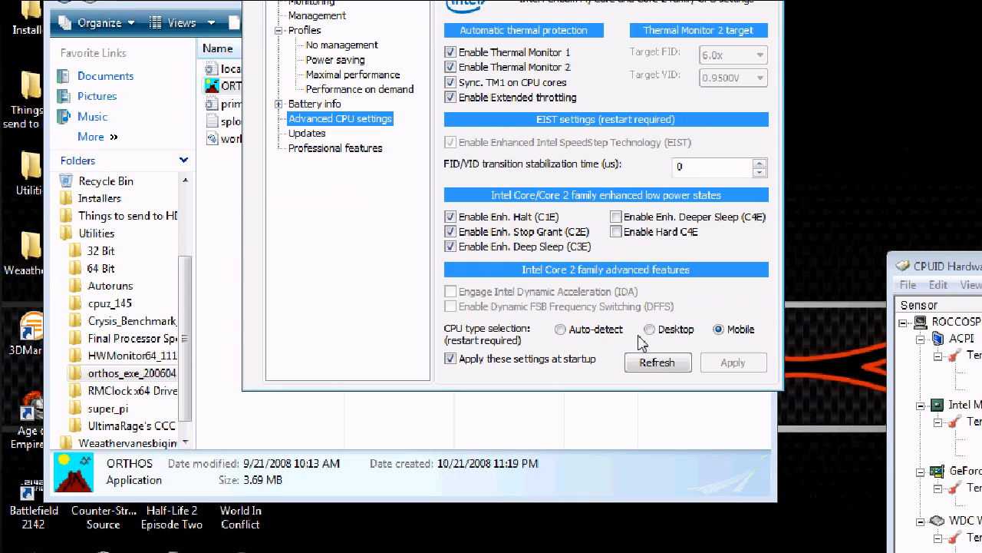
pyautogui.moveTo(608, 307)
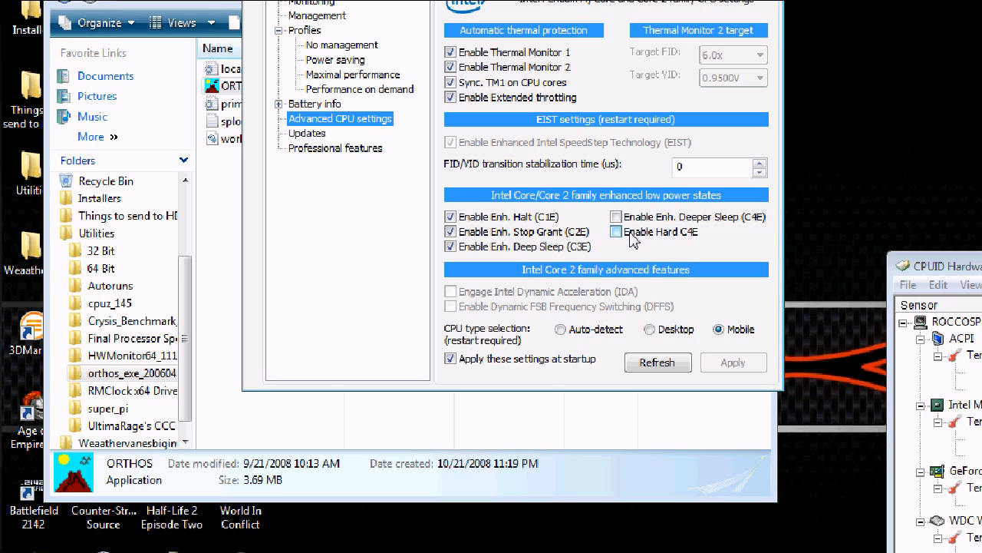
pyautogui.moveTo(504, 253)
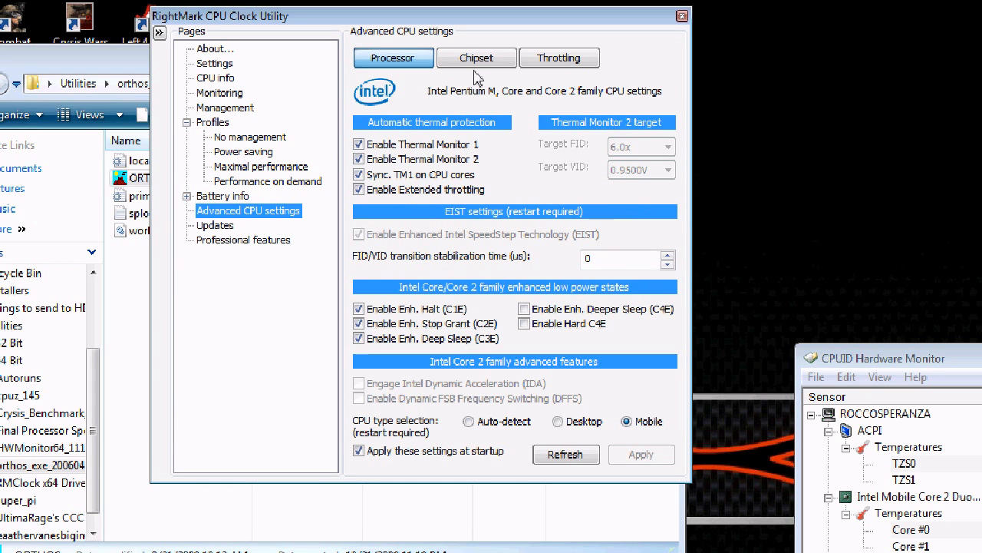
pyautogui.moveTo(356, 107)
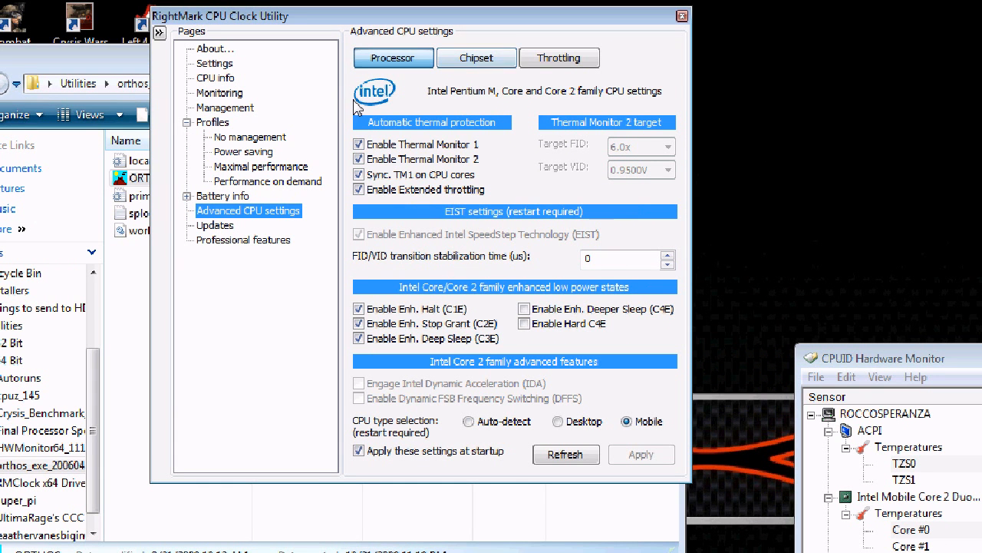
pyautogui.click(476, 59)
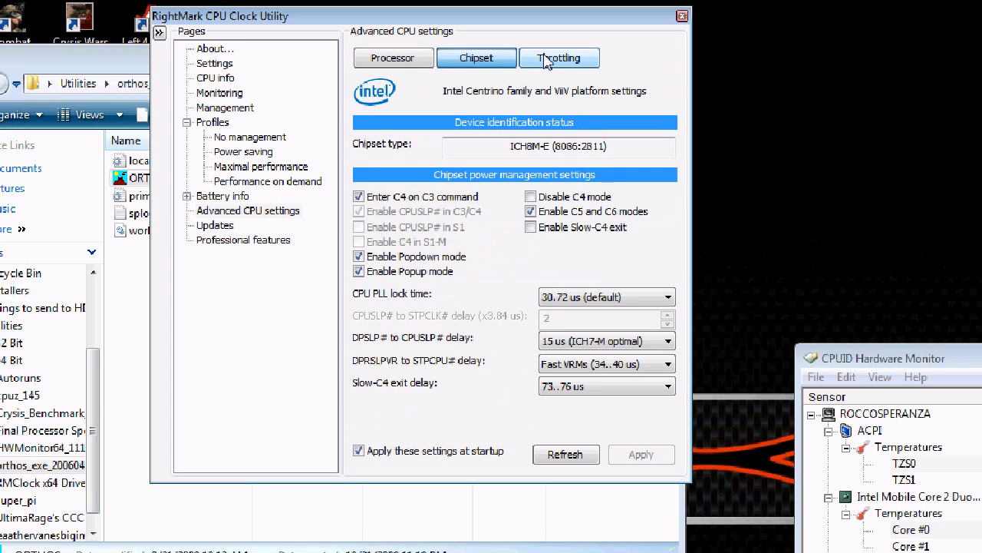
pyautogui.moveTo(553, 72)
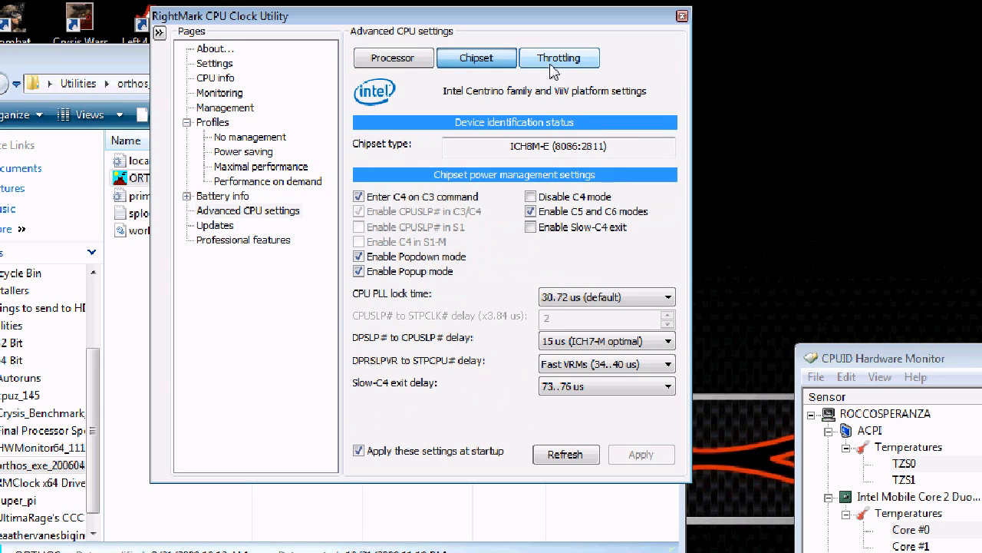
# Review the chipset throttling page with force-thermal and normal throttling unchecked, then return to Processor.
pyautogui.click(559, 58)
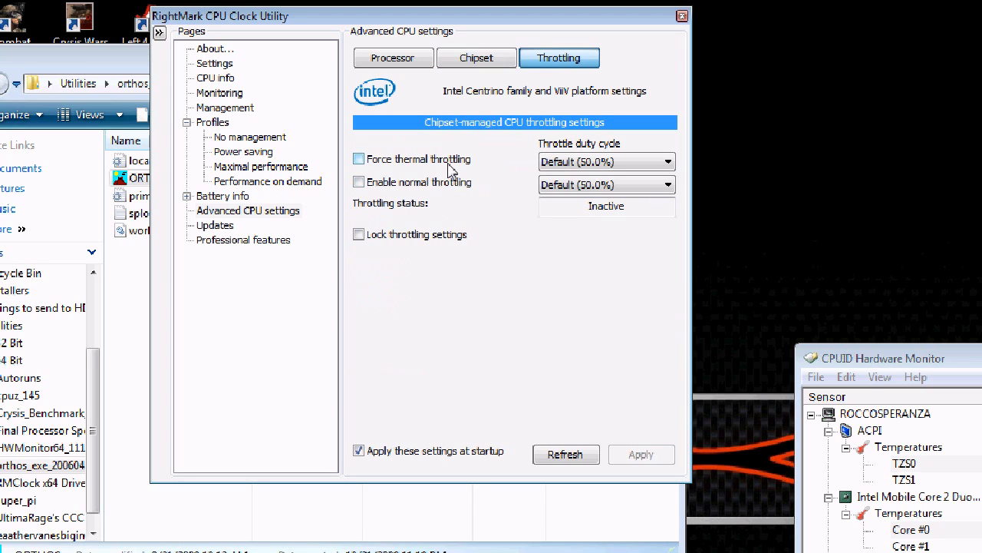
pyautogui.moveTo(436, 165)
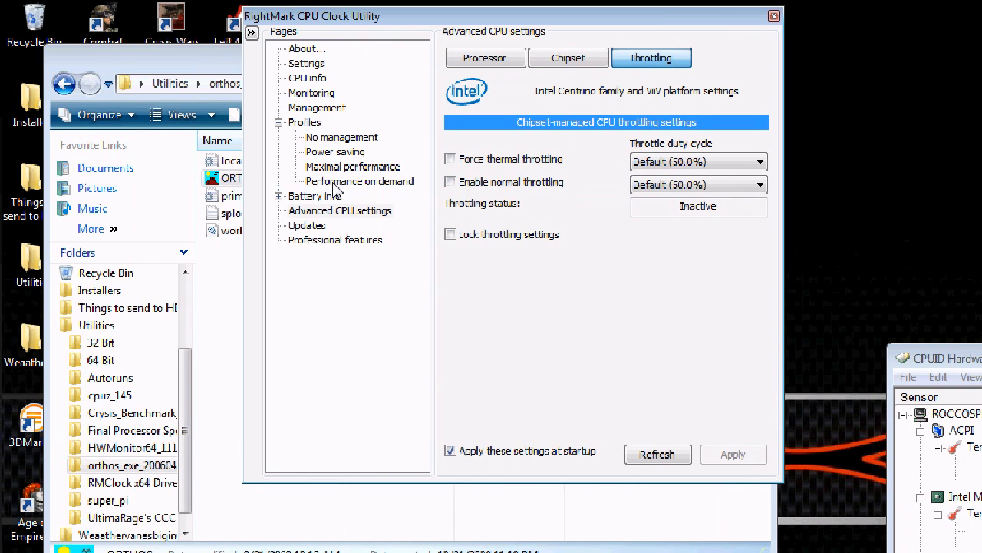
pyautogui.click(485, 58)
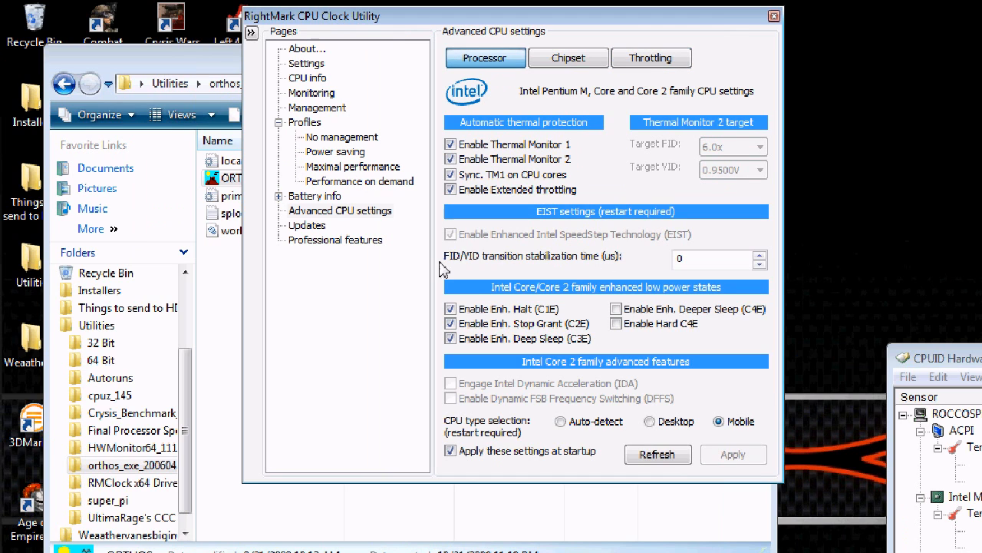
# Review the Performance on demand profile's AC P-states up to 11.0x, all at 0.9500V, via the profile editor.
pyautogui.click(359, 182)
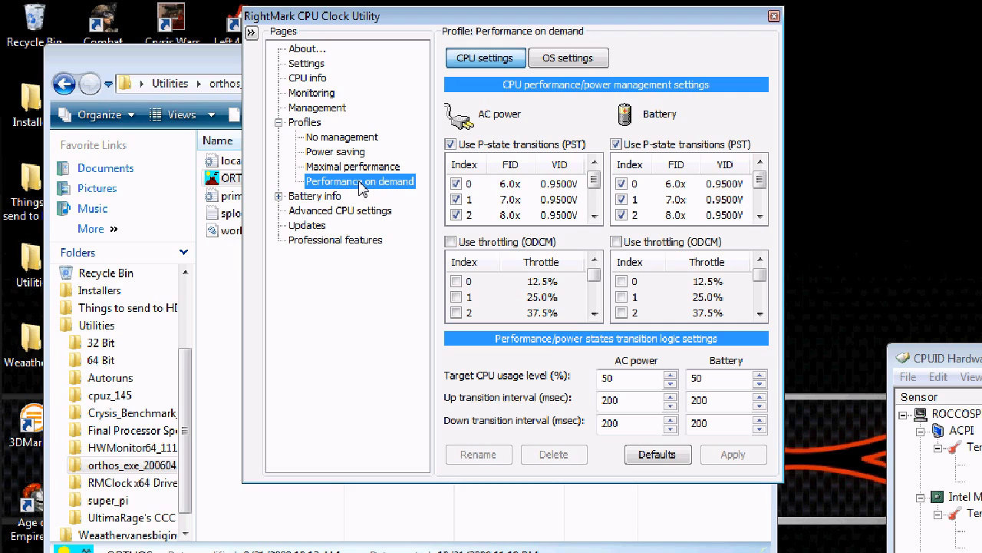
pyautogui.moveTo(310, 131)
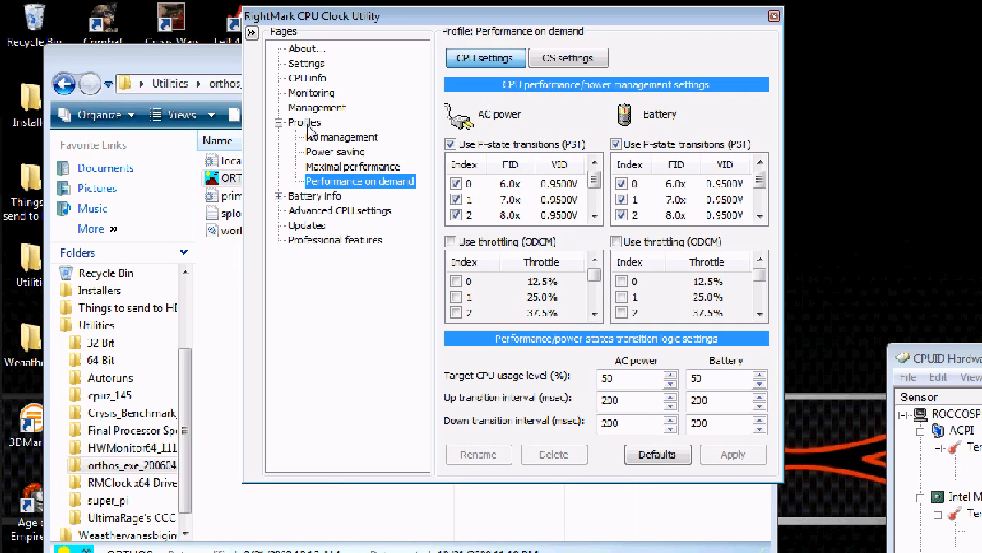
pyautogui.click(304, 123)
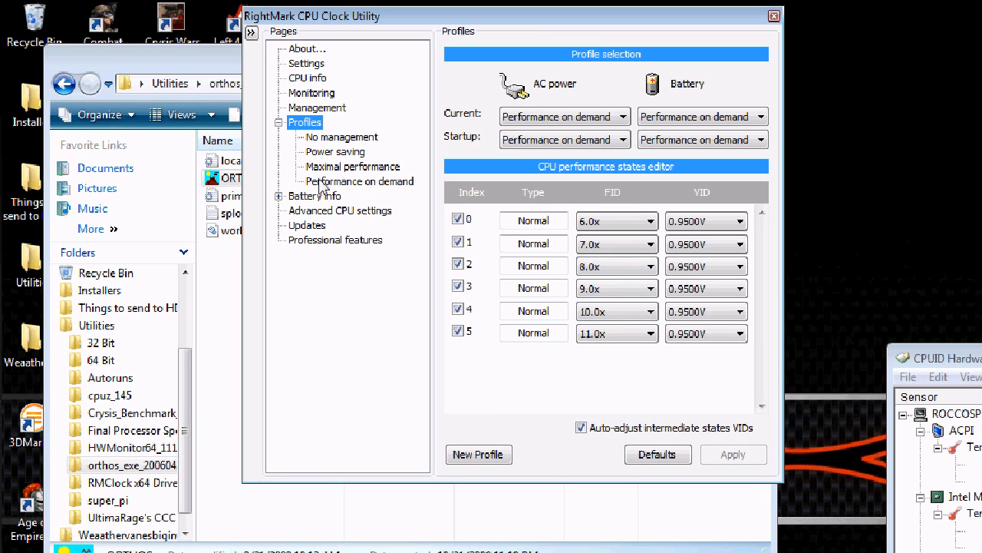
pyautogui.click(359, 181)
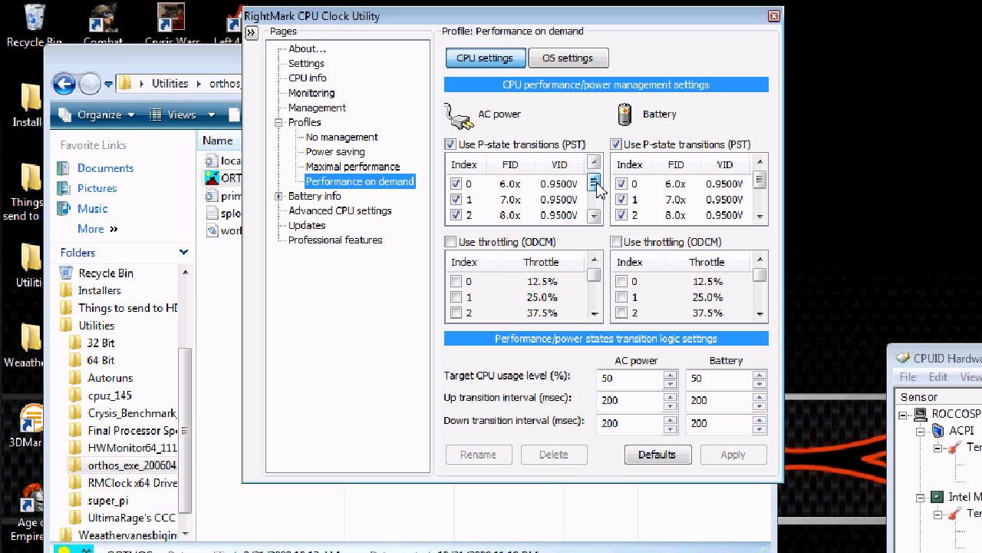
pyautogui.click(592, 199)
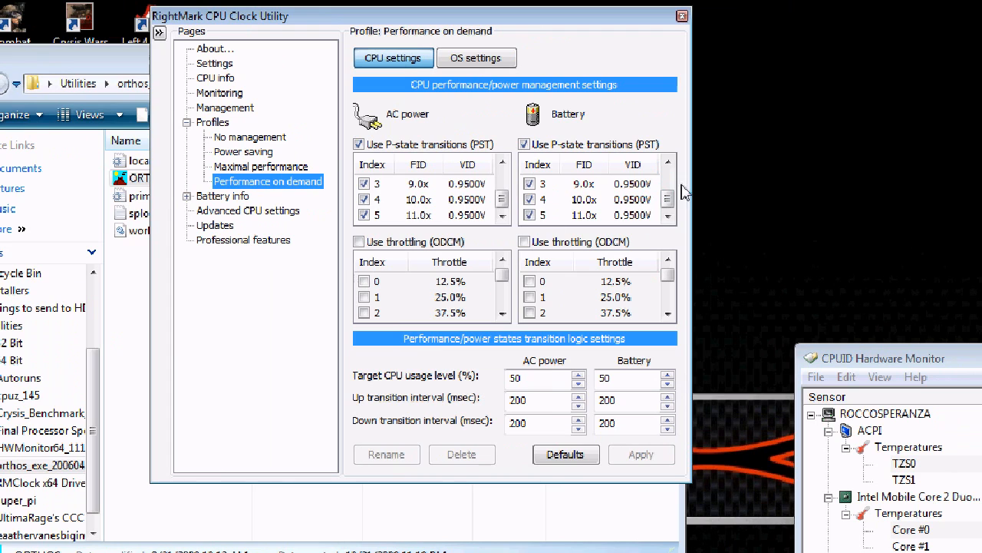
pyautogui.click(666, 163)
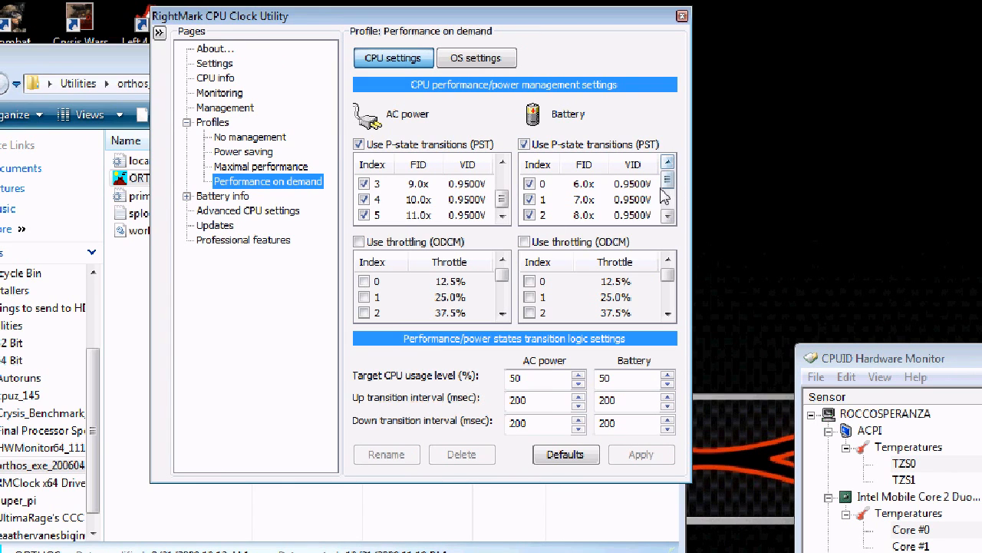
pyautogui.moveTo(384, 158)
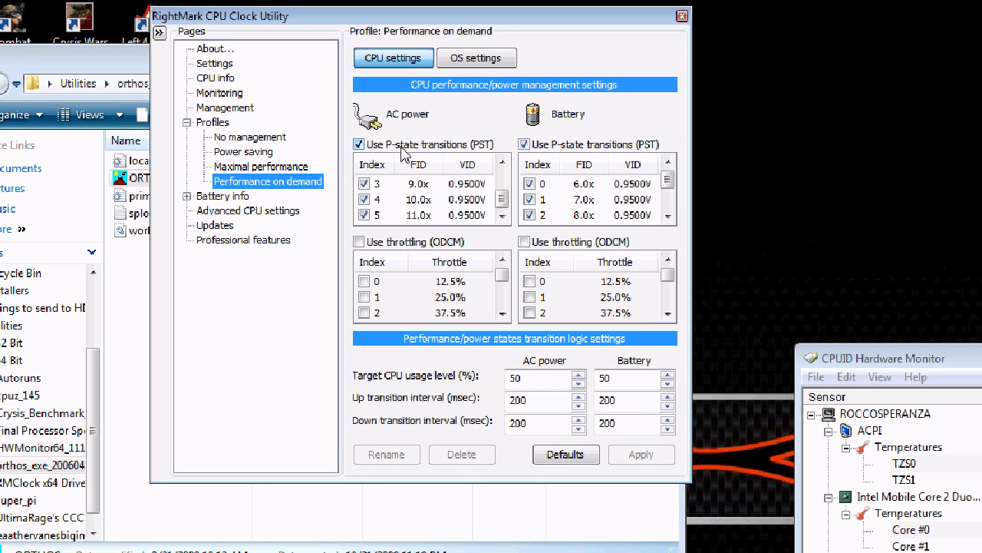
pyautogui.moveTo(270, 198)
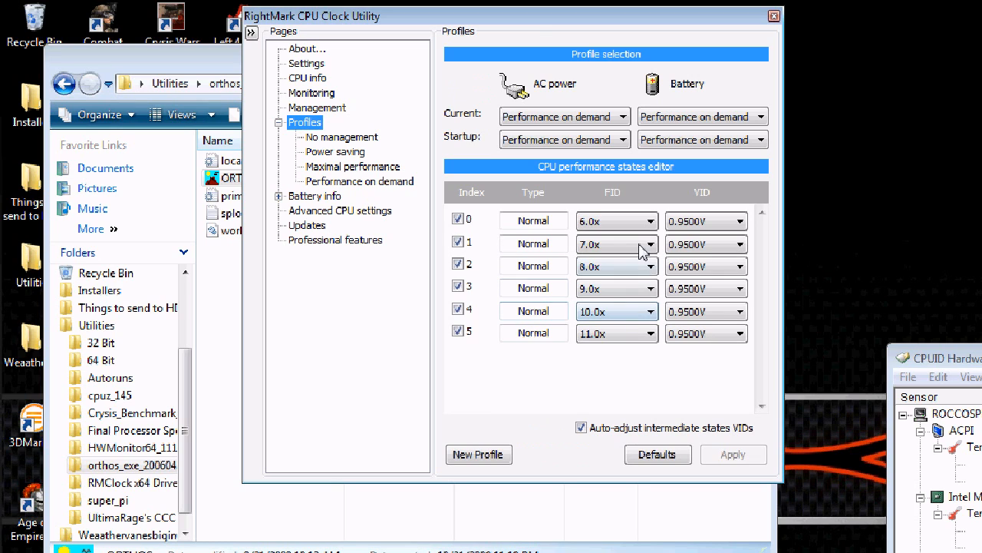
pyautogui.moveTo(643, 325)
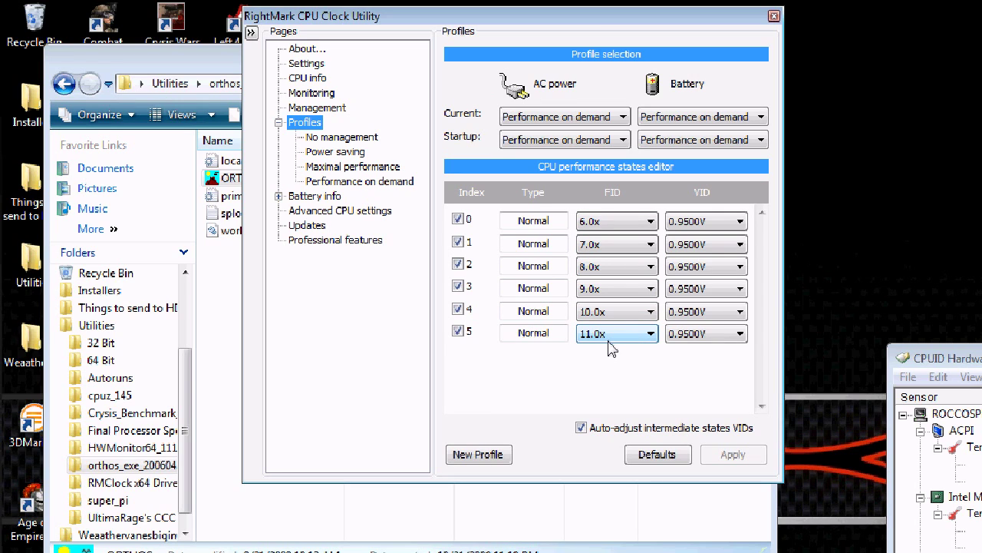
pyautogui.moveTo(617, 362)
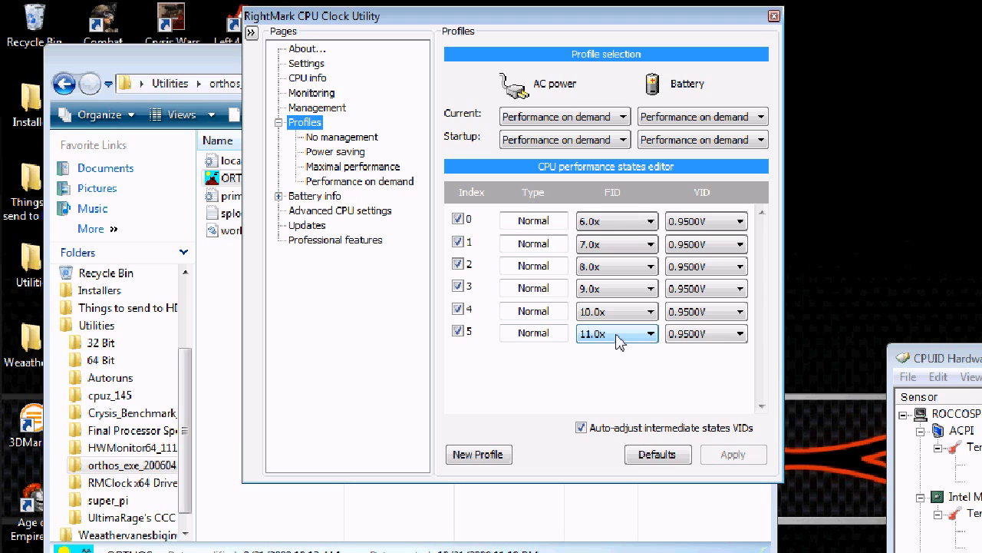
pyautogui.moveTo(648, 344)
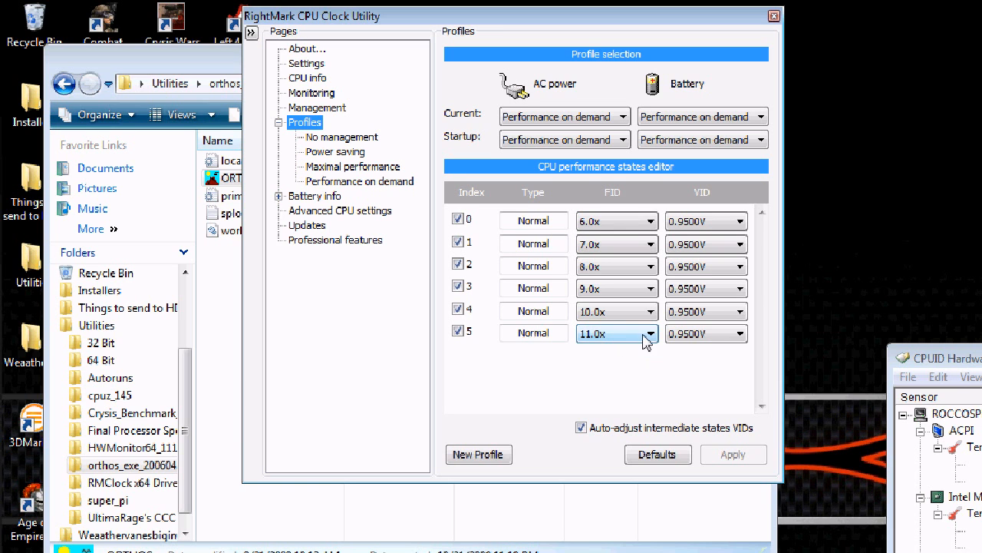
pyautogui.click(654, 537)
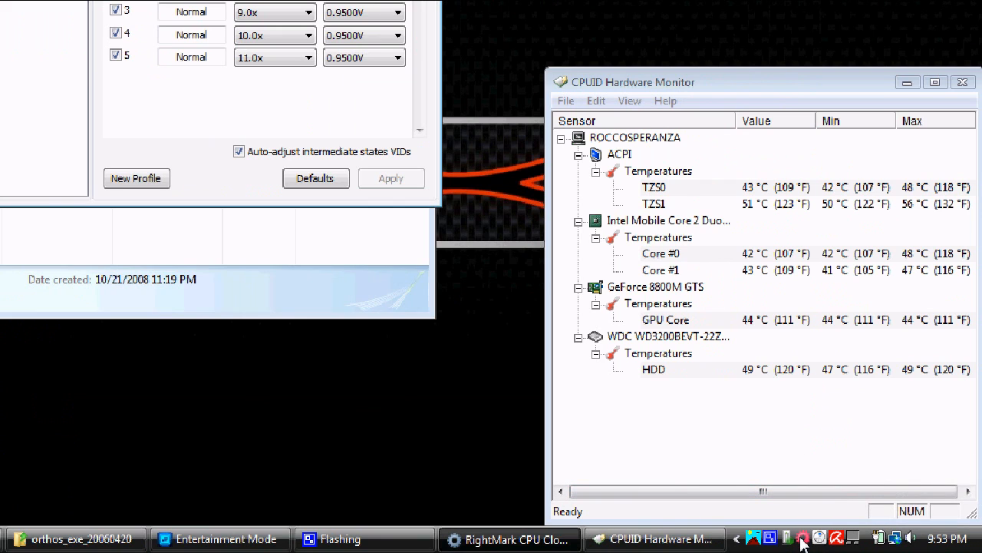
pyautogui.moveTo(822, 538)
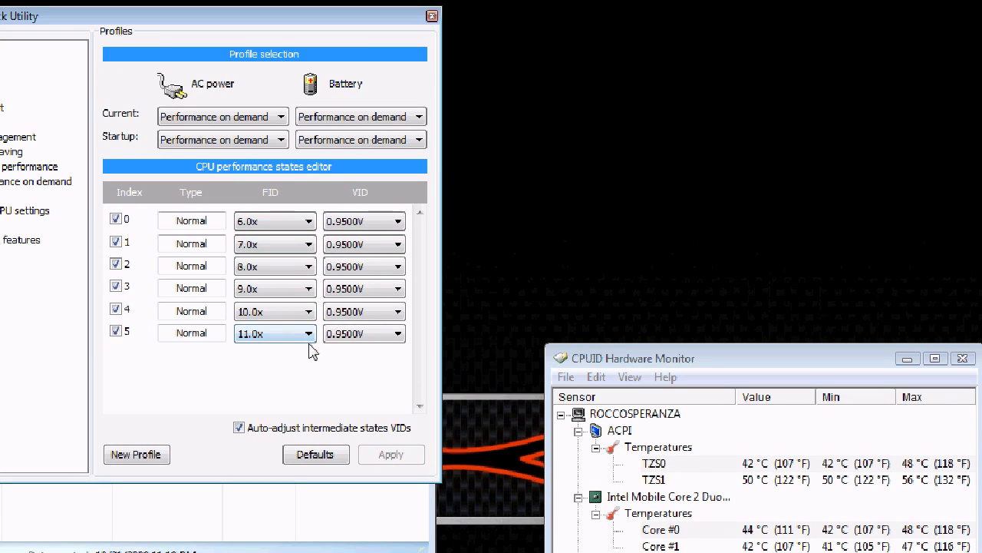
pyautogui.moveTo(253, 361)
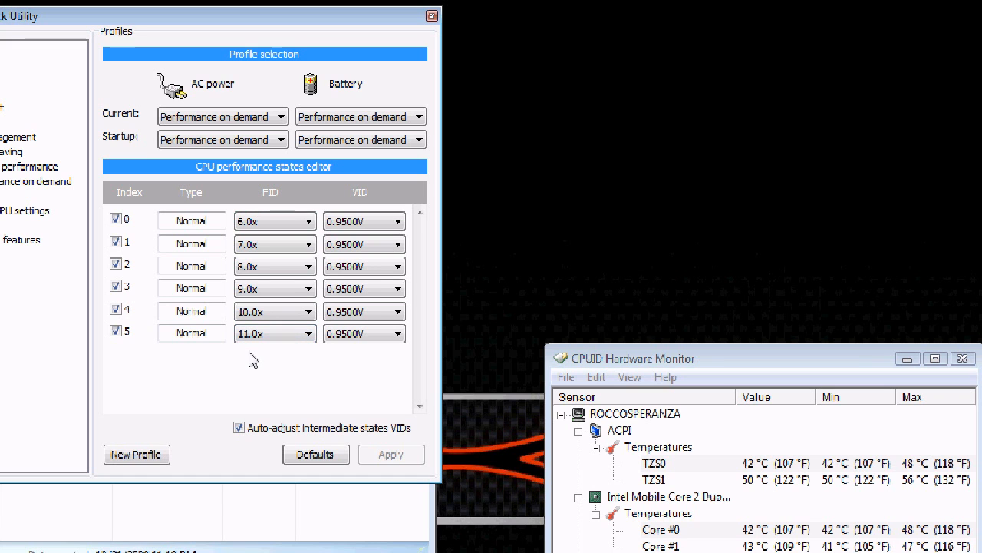
# Set index 0's VID to 0.9500V so the states step up to 1.2500V at 11.0x.
pyautogui.click(397, 333)
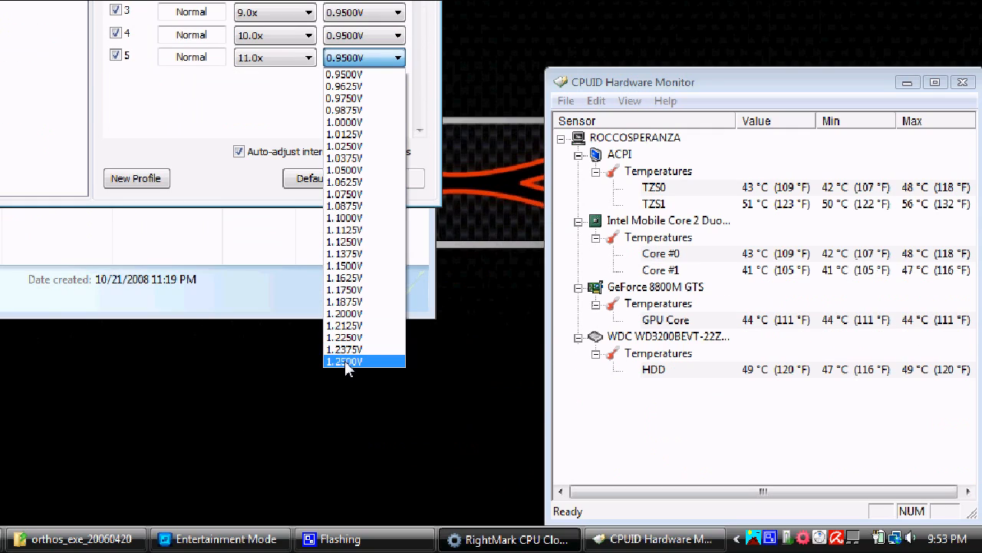
pyautogui.click(345, 361)
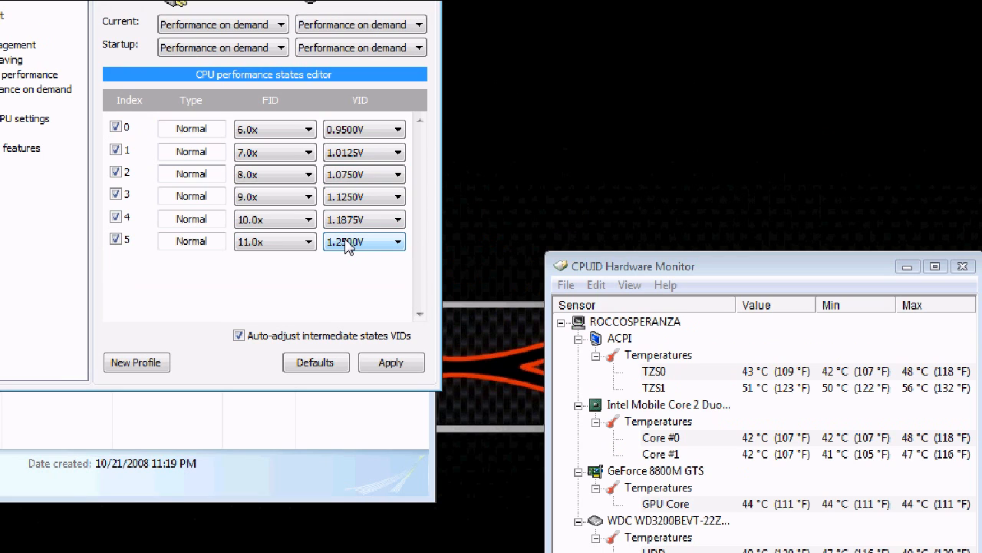
pyautogui.moveTo(321, 253)
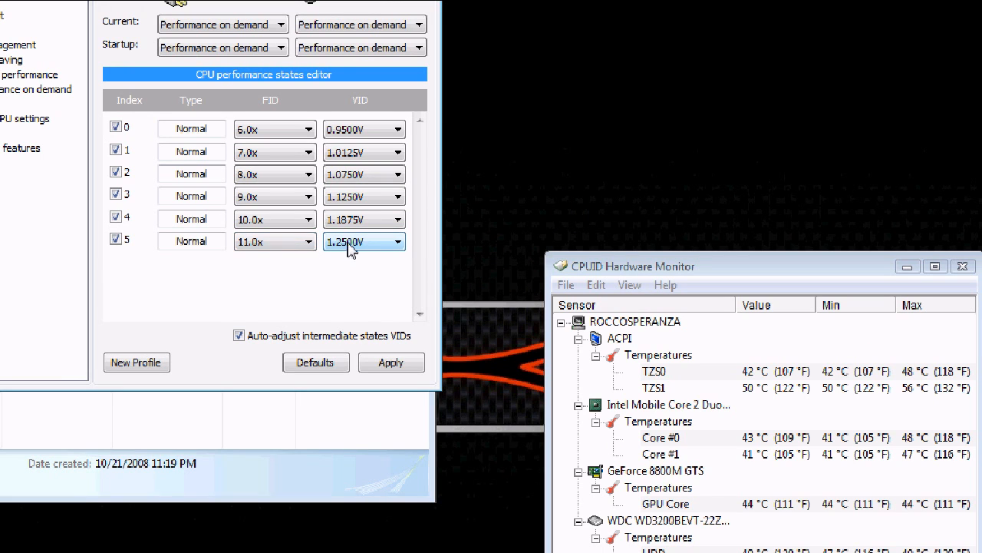
pyautogui.click(397, 241)
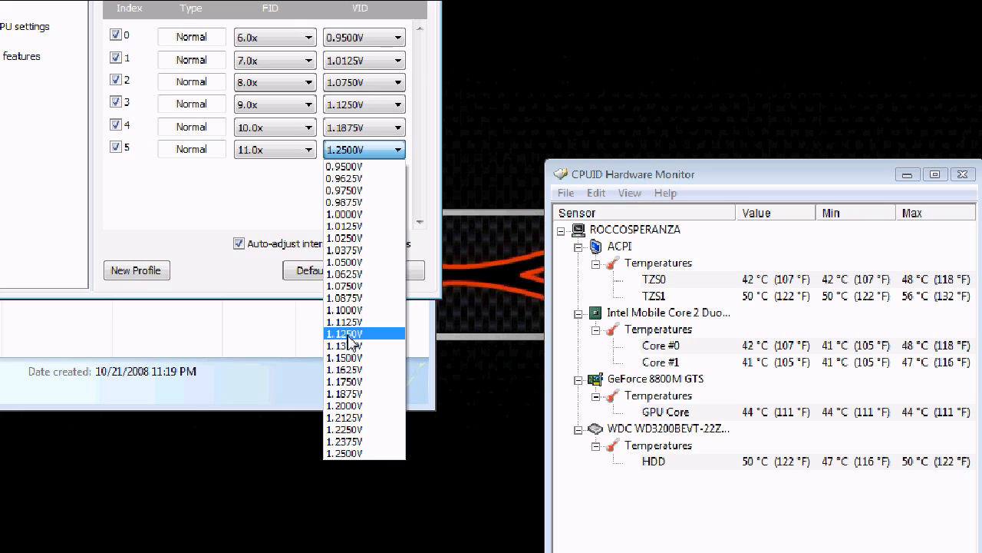
pyautogui.moveTo(354, 340)
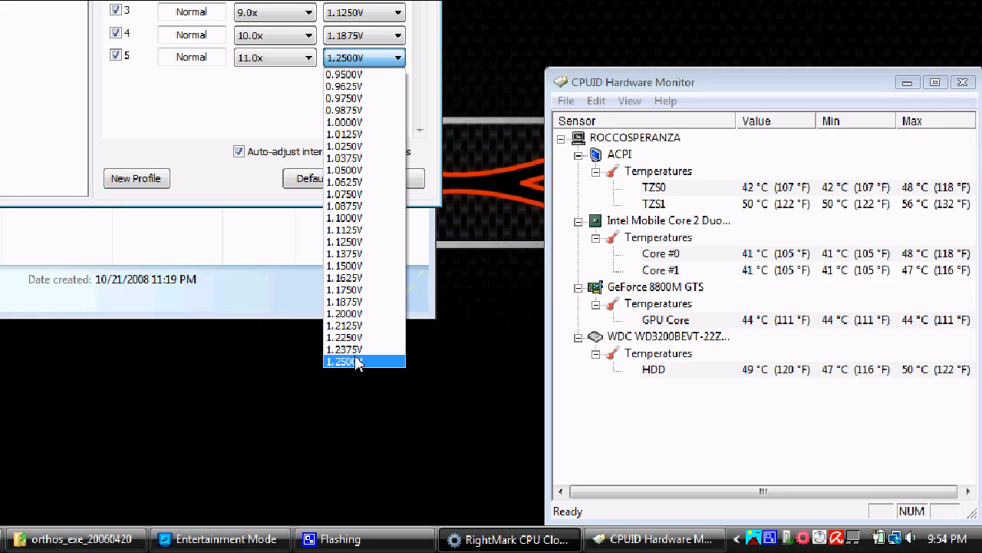
pyautogui.moveTo(365, 313)
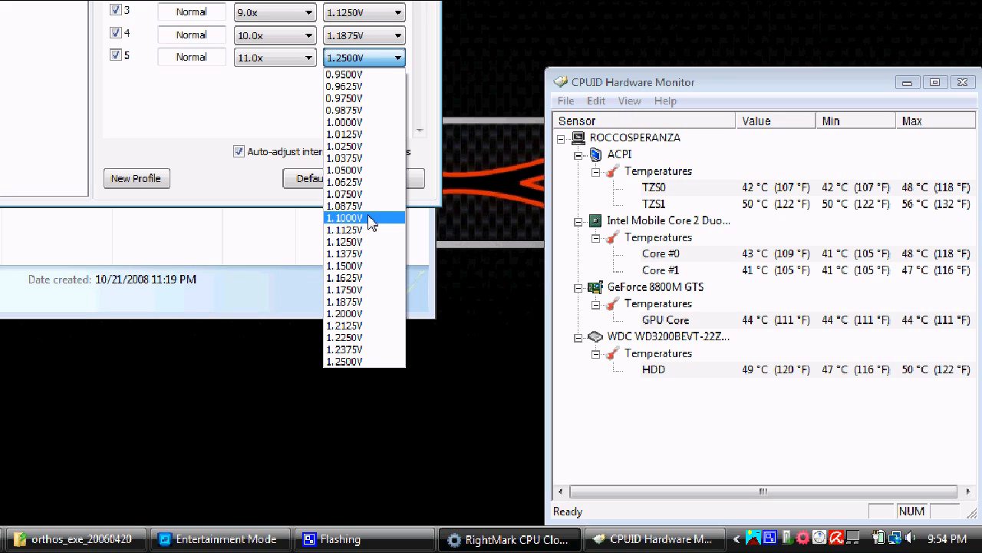
pyautogui.moveTo(372, 193)
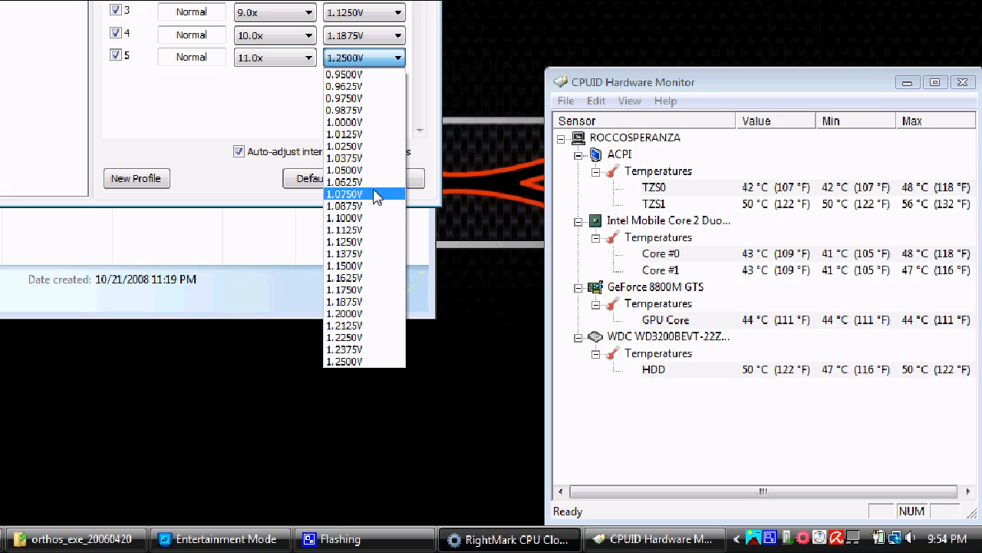
pyautogui.moveTo(375, 169)
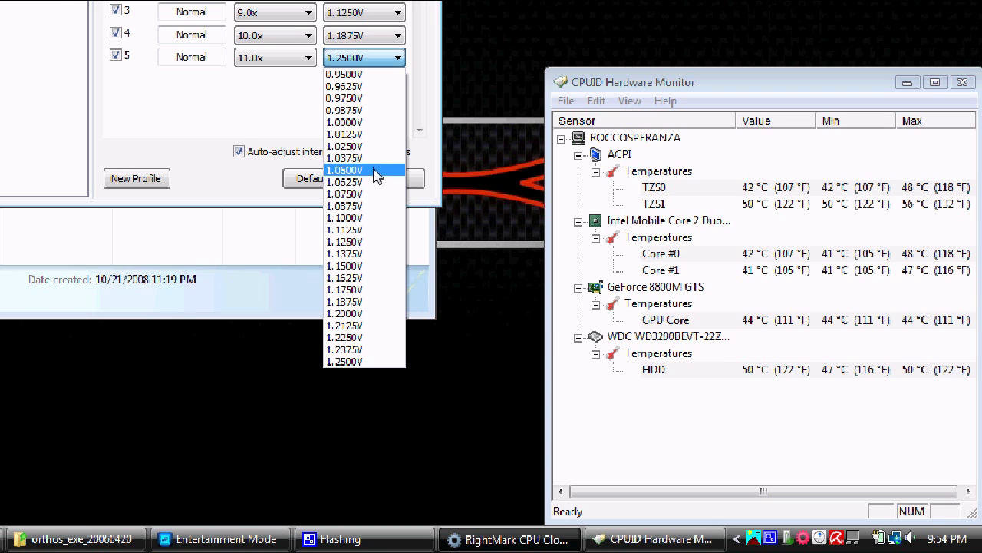
pyautogui.moveTo(376, 146)
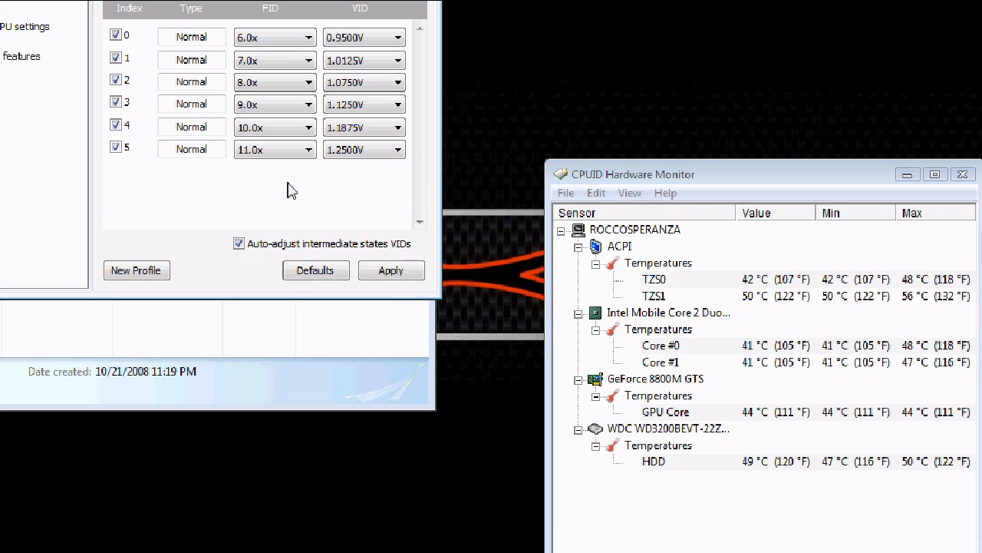
# Lower the top state to 1.2125V with state 4 at 1.1625V, reviewing the other VID lists.
pyautogui.click(399, 149)
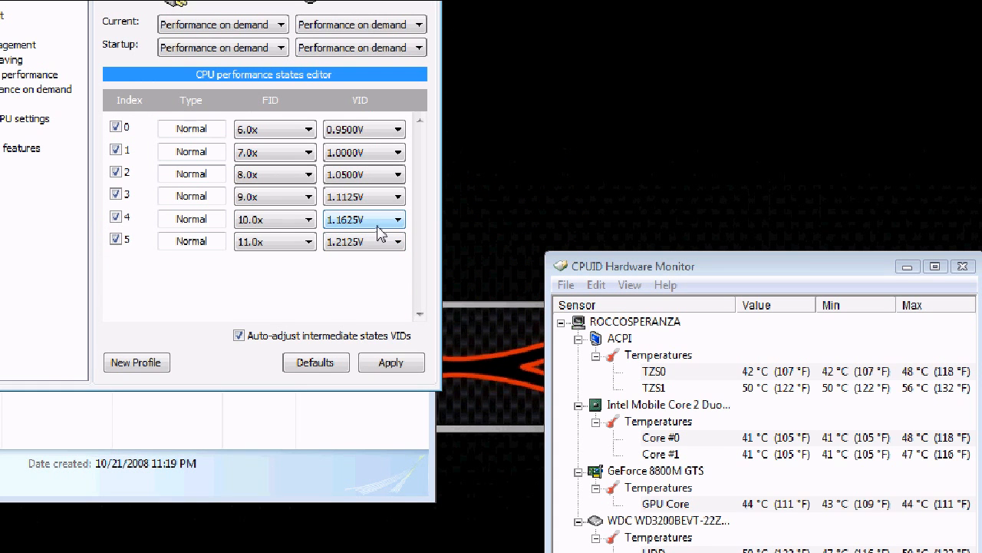
pyautogui.click(398, 220)
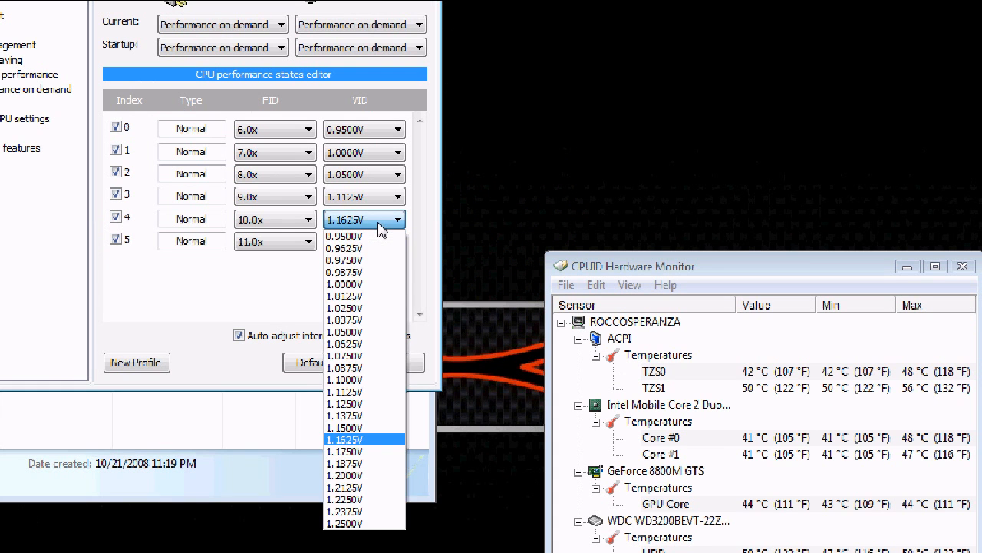
pyautogui.click(344, 489)
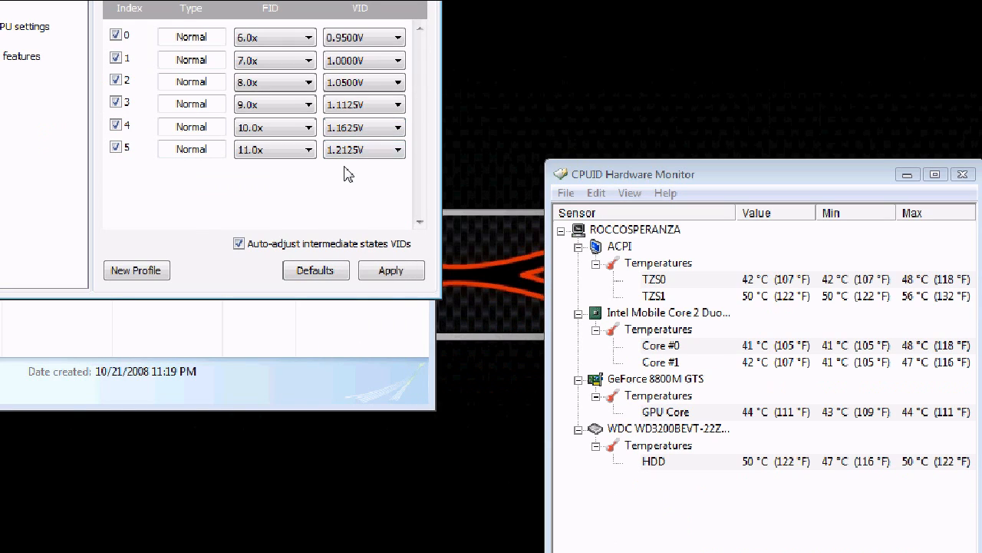
pyautogui.click(396, 149)
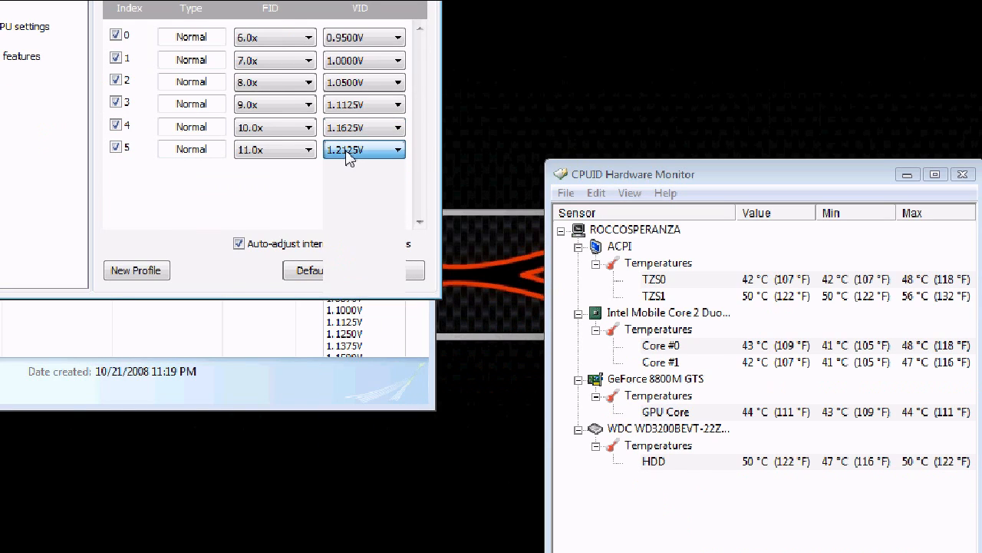
pyautogui.click(400, 218)
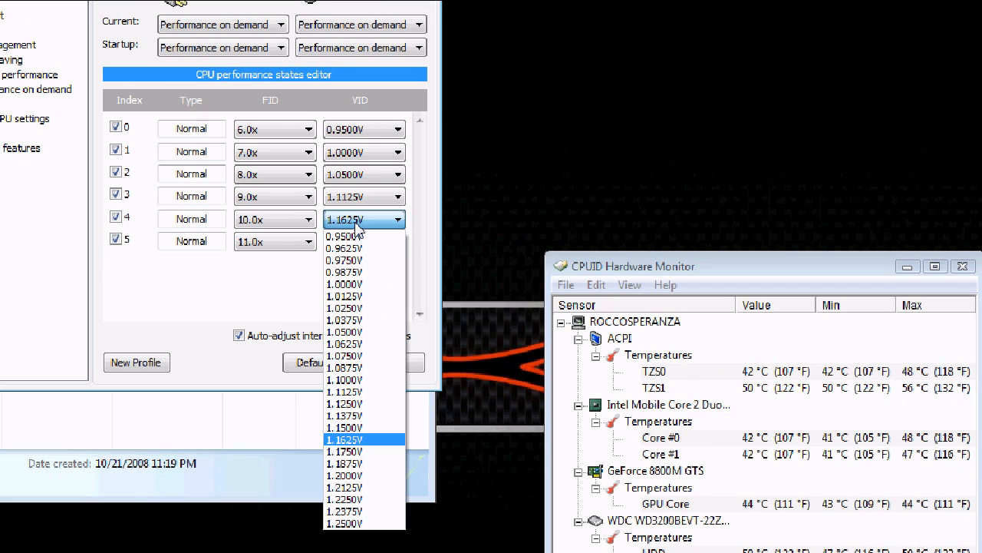
pyautogui.click(344, 488)
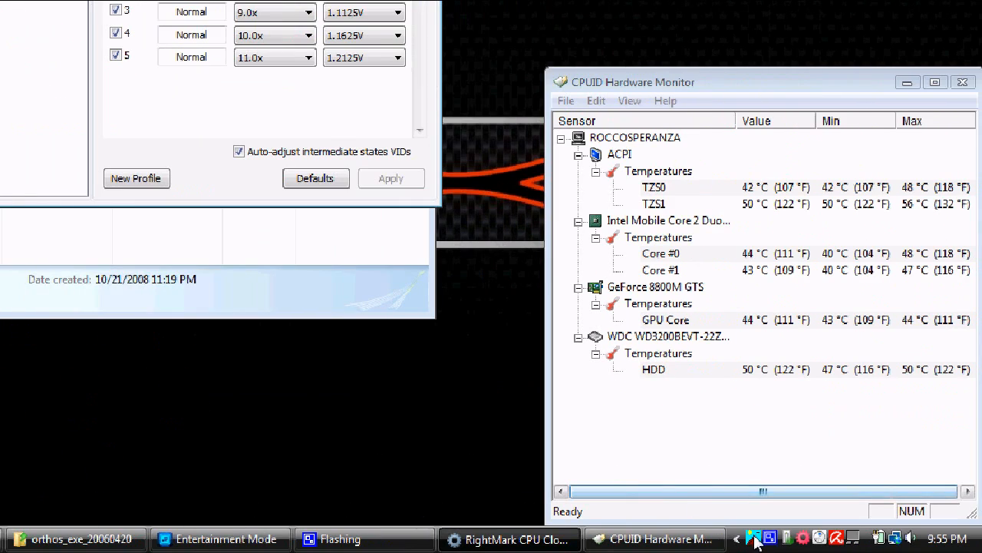
pyautogui.click(74, 537)
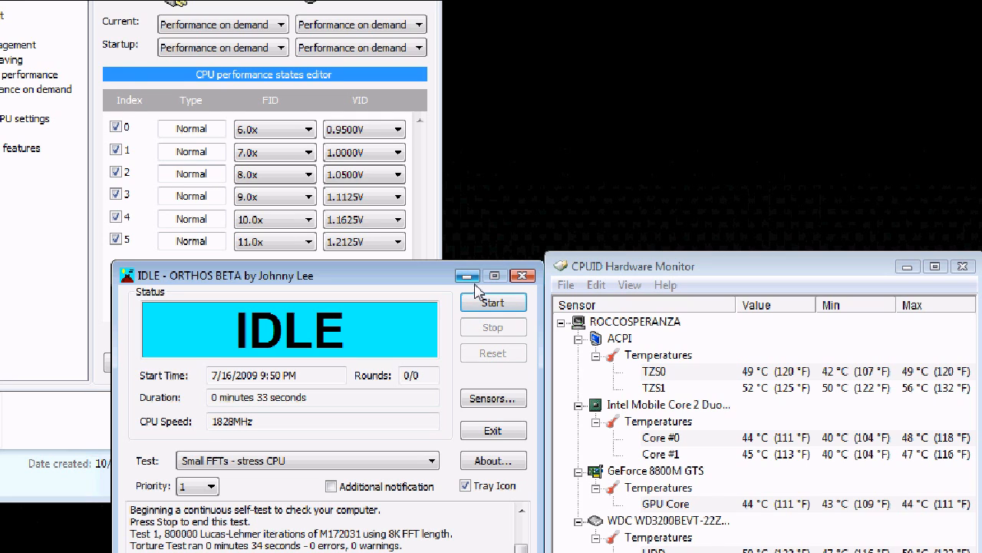
pyautogui.moveTo(494, 300)
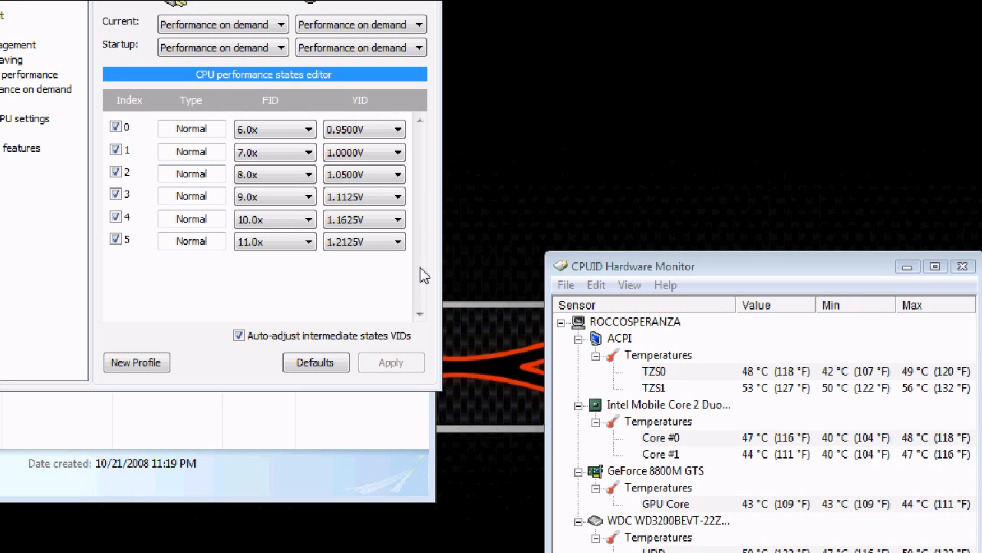
pyautogui.moveTo(413, 282)
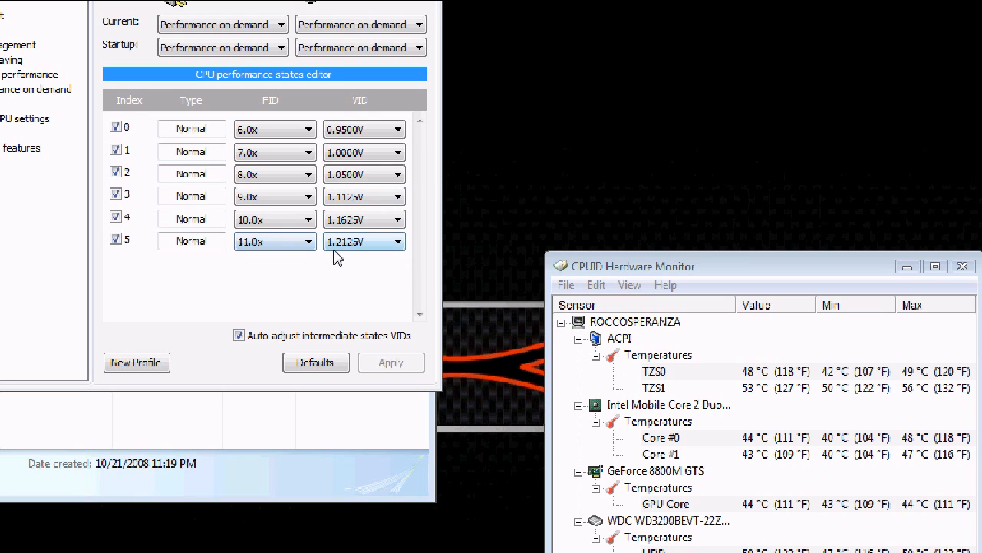
# Lower state 5's VID to 1.1000V and disable performance state 4.
pyautogui.click(399, 241)
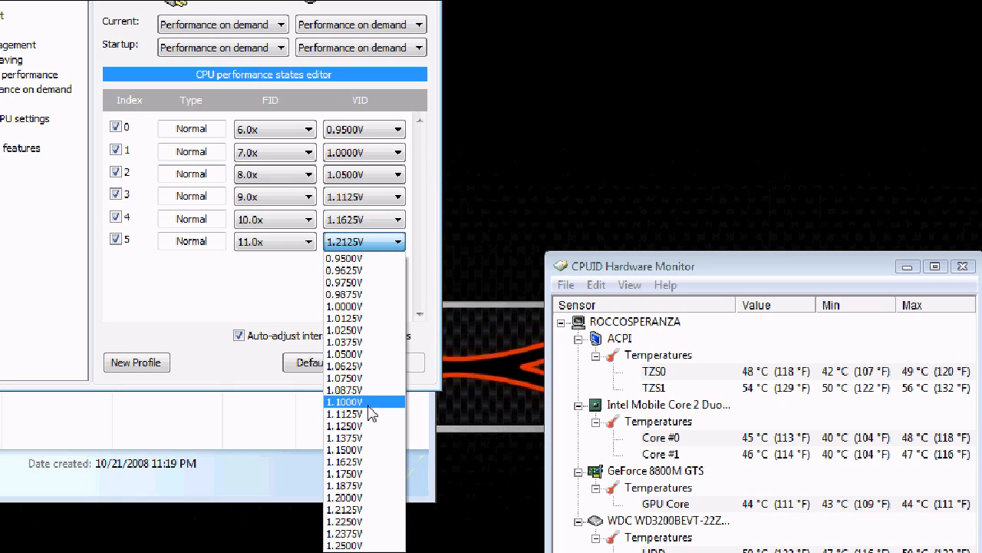
pyautogui.click(347, 402)
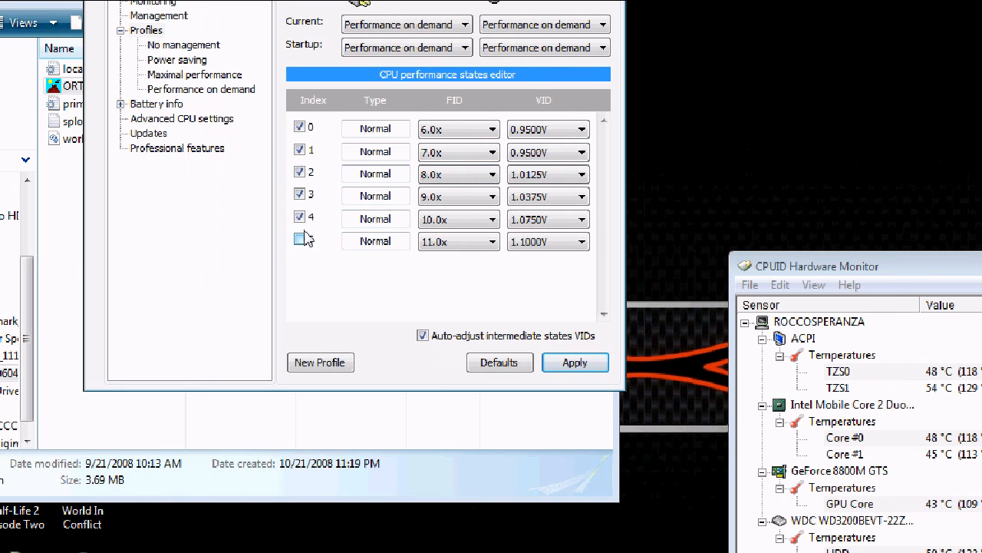
pyautogui.click(300, 216)
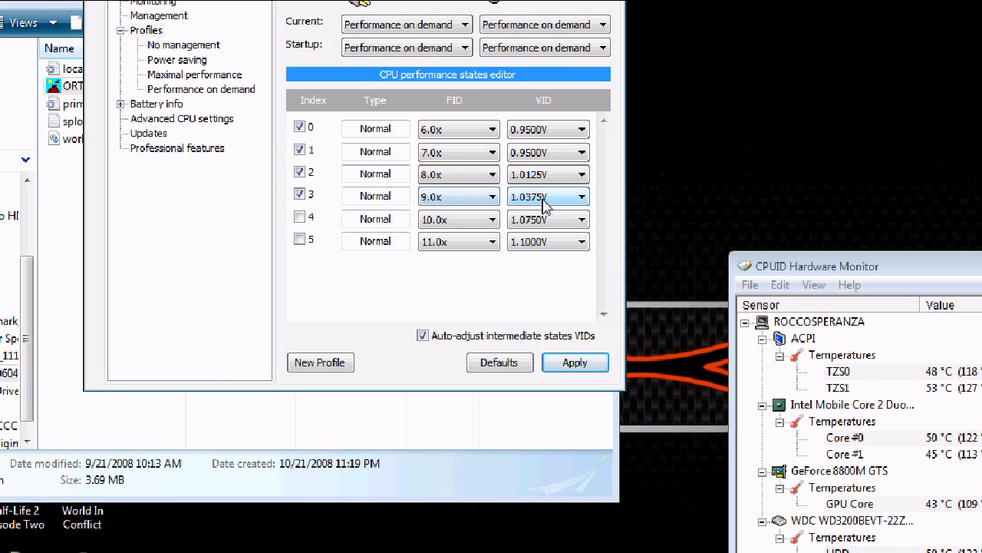
pyautogui.moveTo(559, 314)
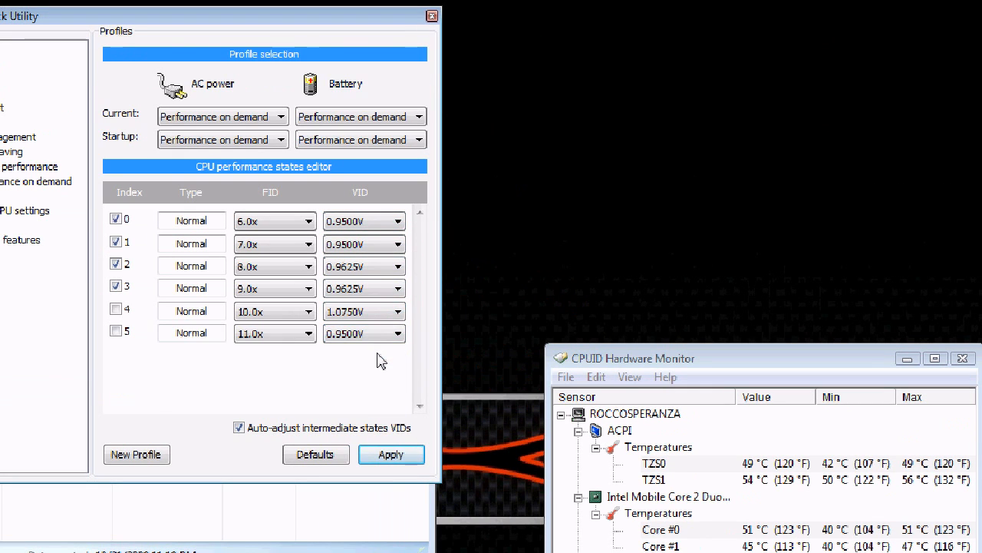
# Set state 3's VID to 0.9500V so every state reads 0.9500V, then apply.
pyautogui.click(398, 289)
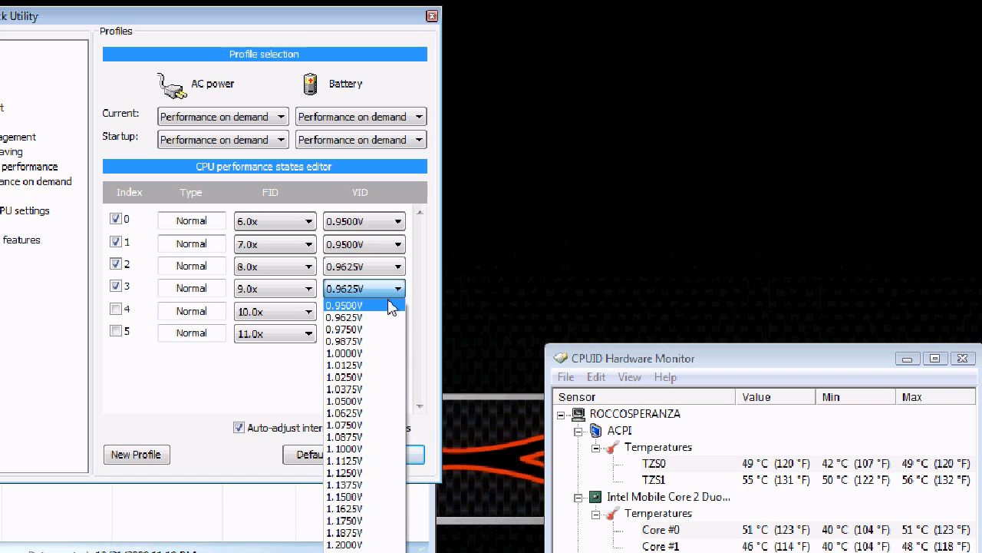
pyautogui.click(344, 304)
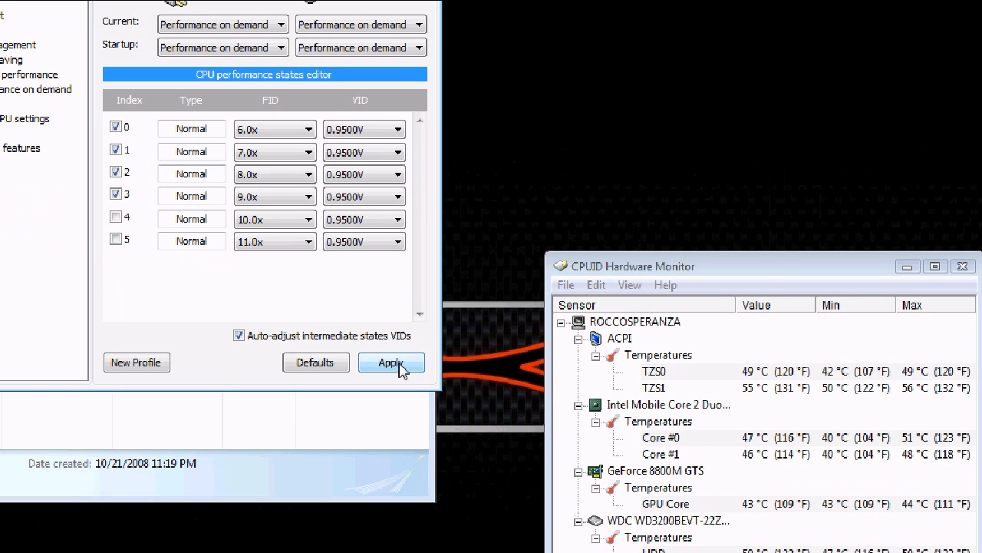
pyautogui.click(390, 363)
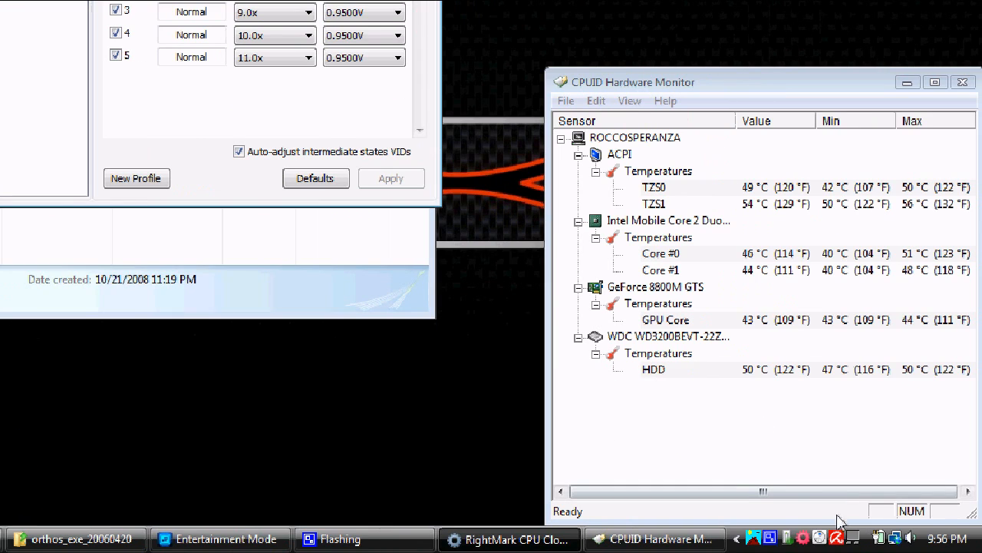
pyautogui.moveTo(821, 537)
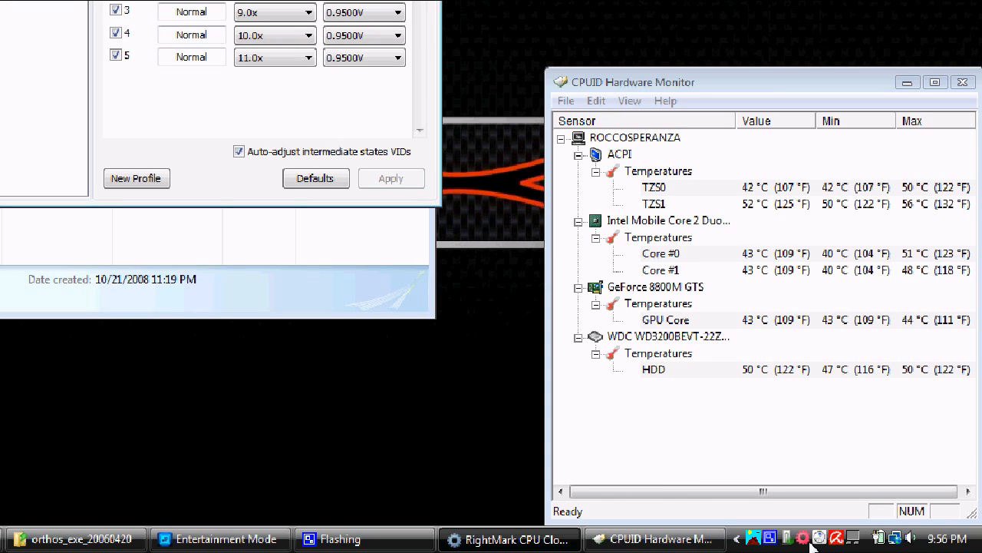
pyautogui.moveTo(804, 537)
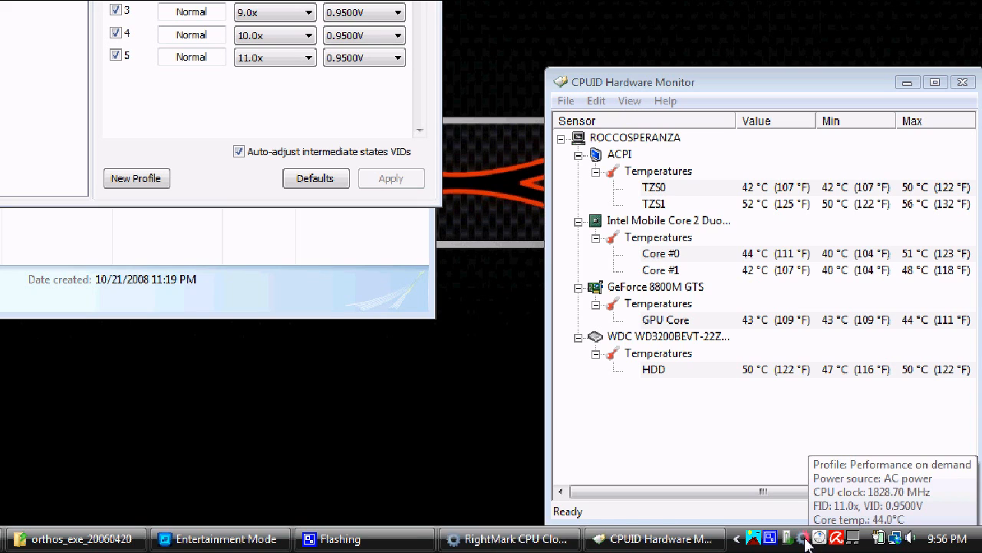
# Show RMClock's main window from the tray and view CPU info reporting 11.0x at 0.9500V.
pyautogui.rightClick(817, 537)
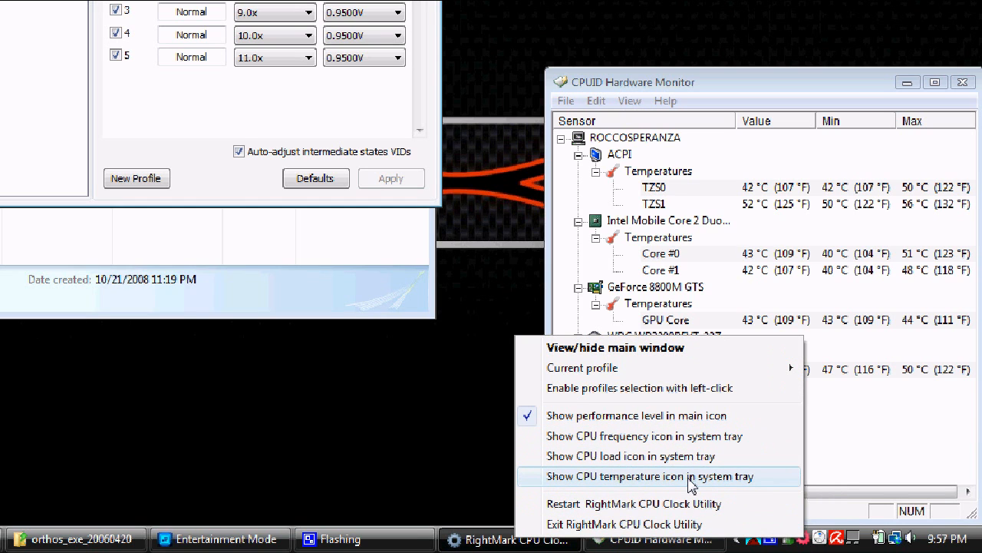
pyautogui.click(614, 347)
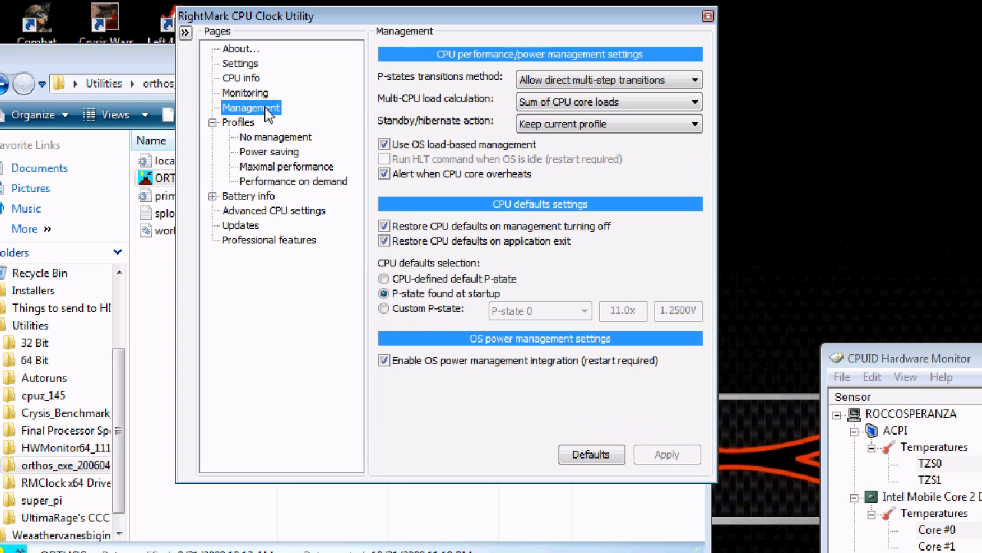
pyautogui.click(241, 76)
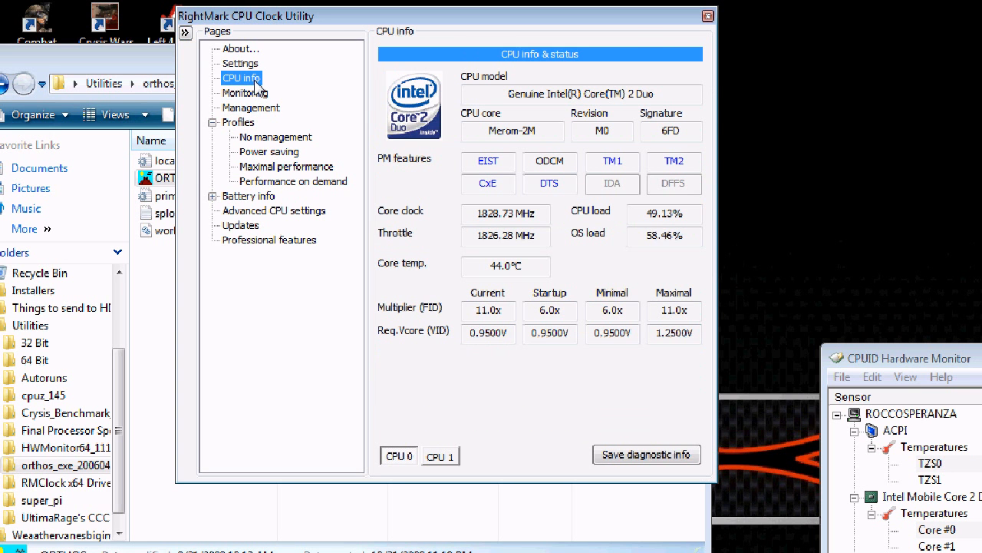
pyautogui.moveTo(384, 249)
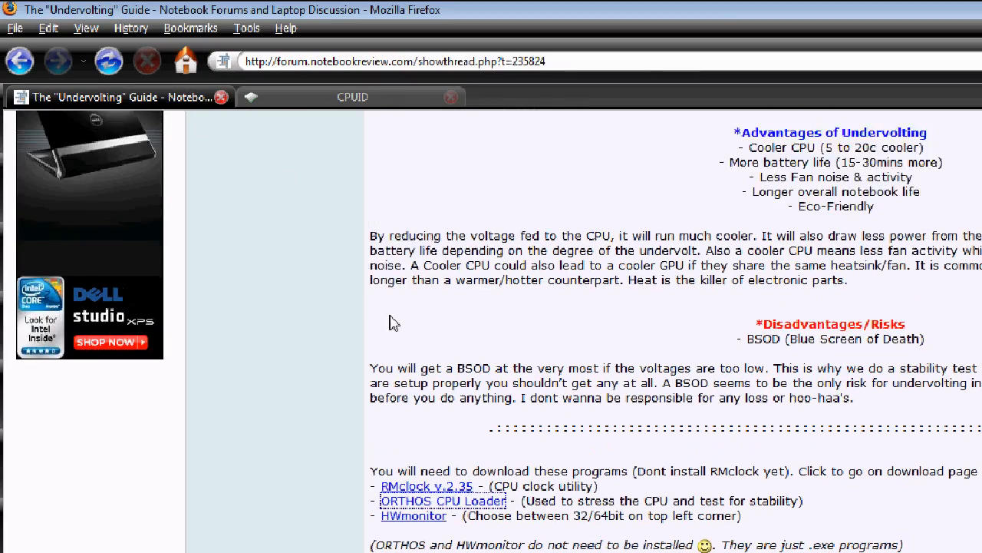
# Scroll the forum guide to step iii on Advanced CPU Settings and Mobile CPU type.
pyautogui.scroll(3)
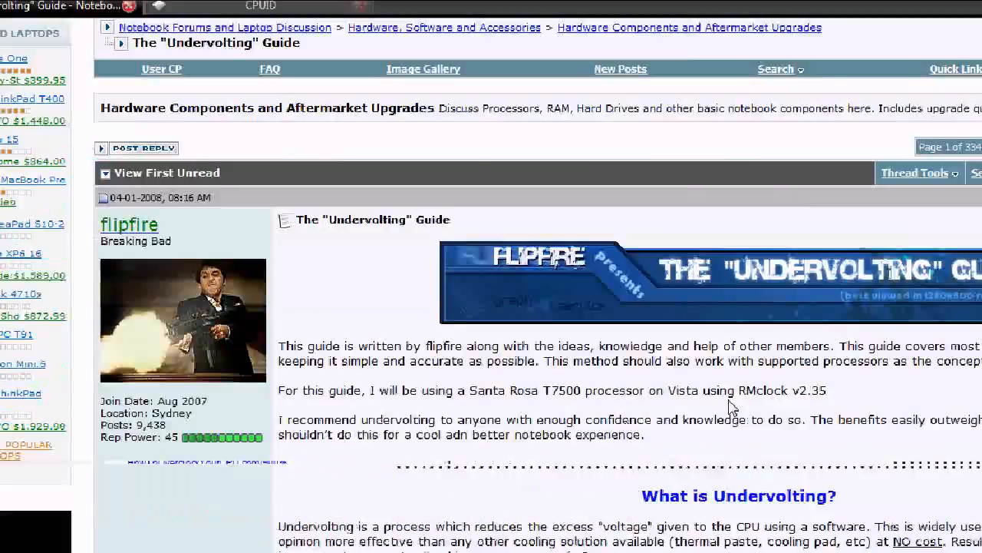
pyautogui.scroll(-3)
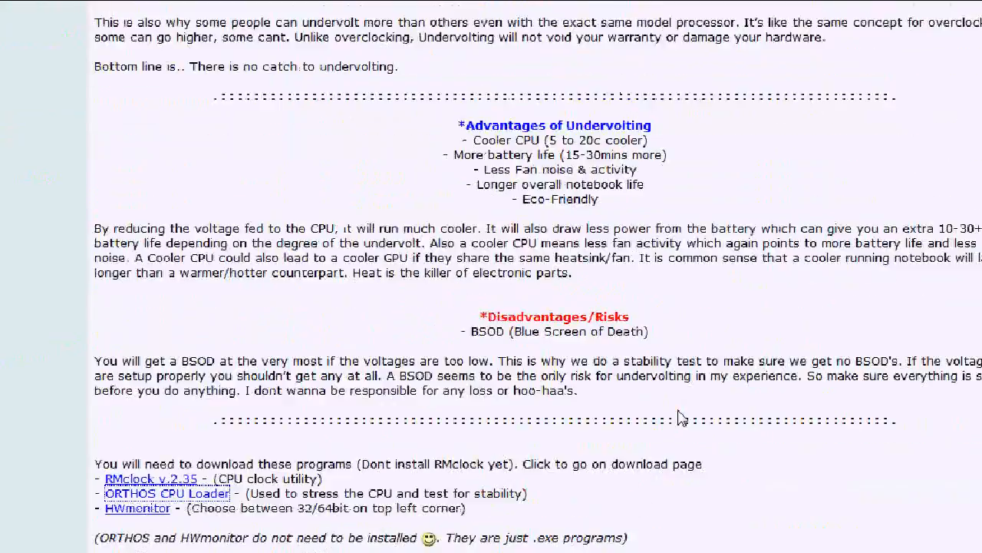
pyautogui.scroll(-3)
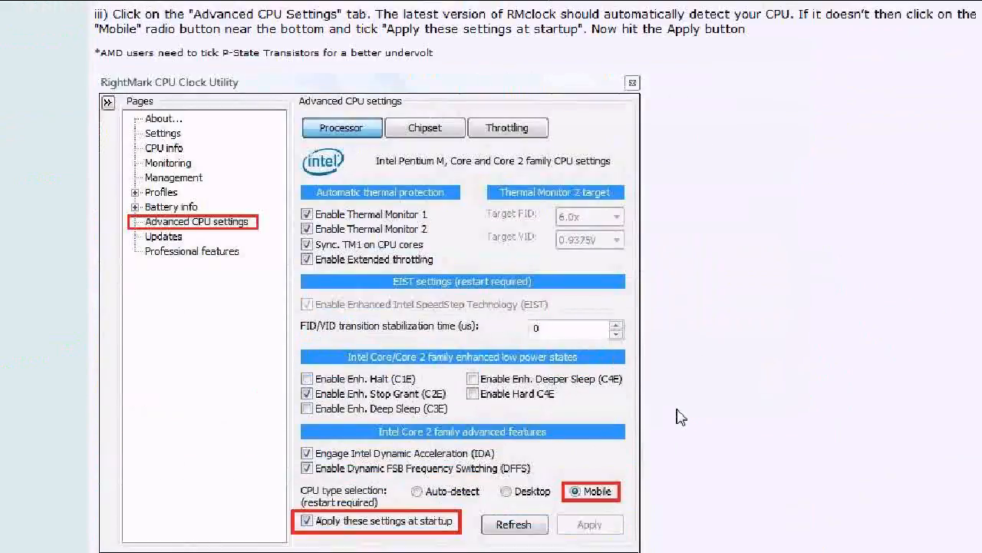